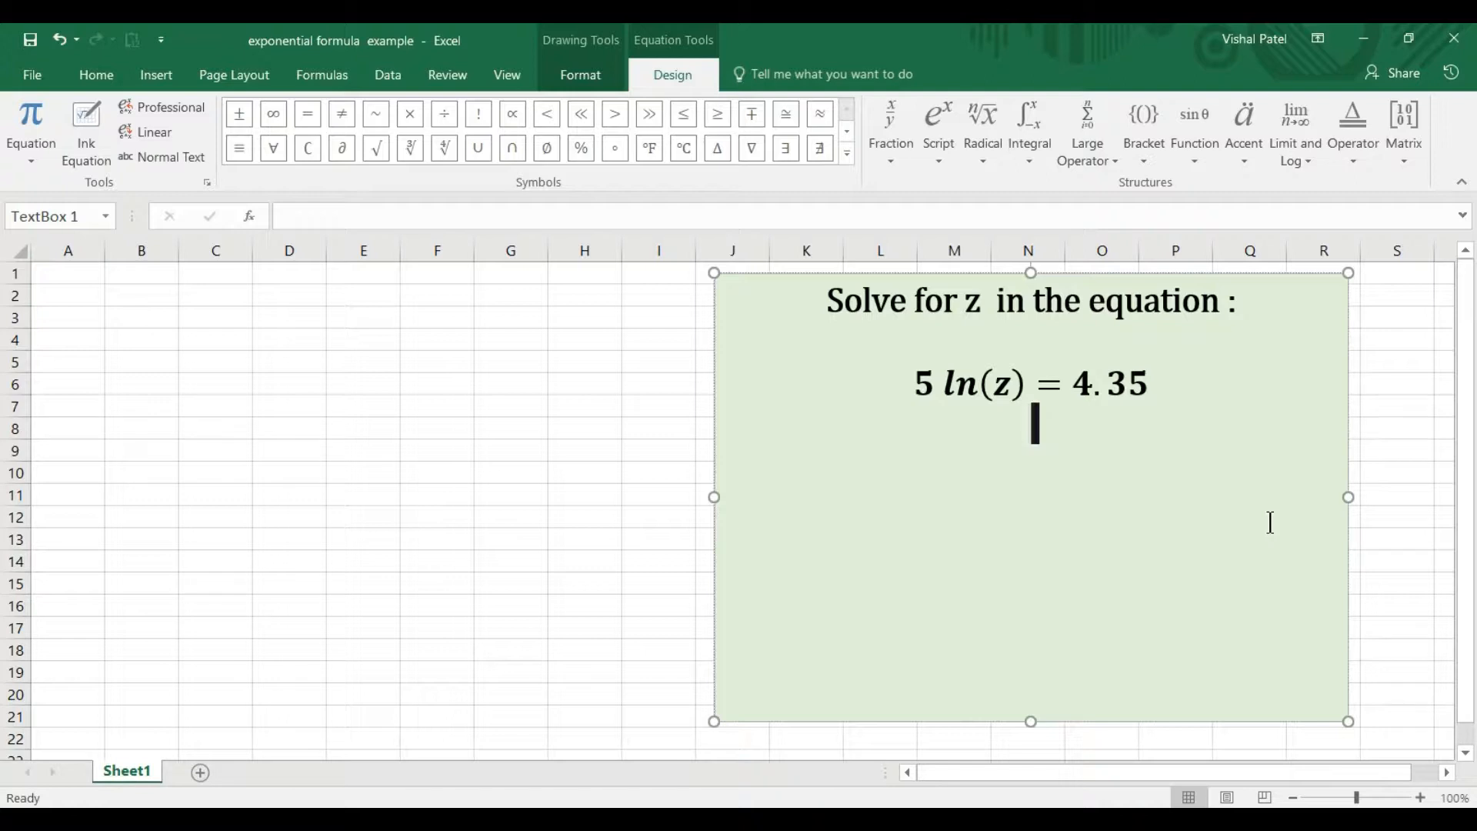
Write the step ln(z) = (4.35/5) below the original equation in the text box
text(ln)
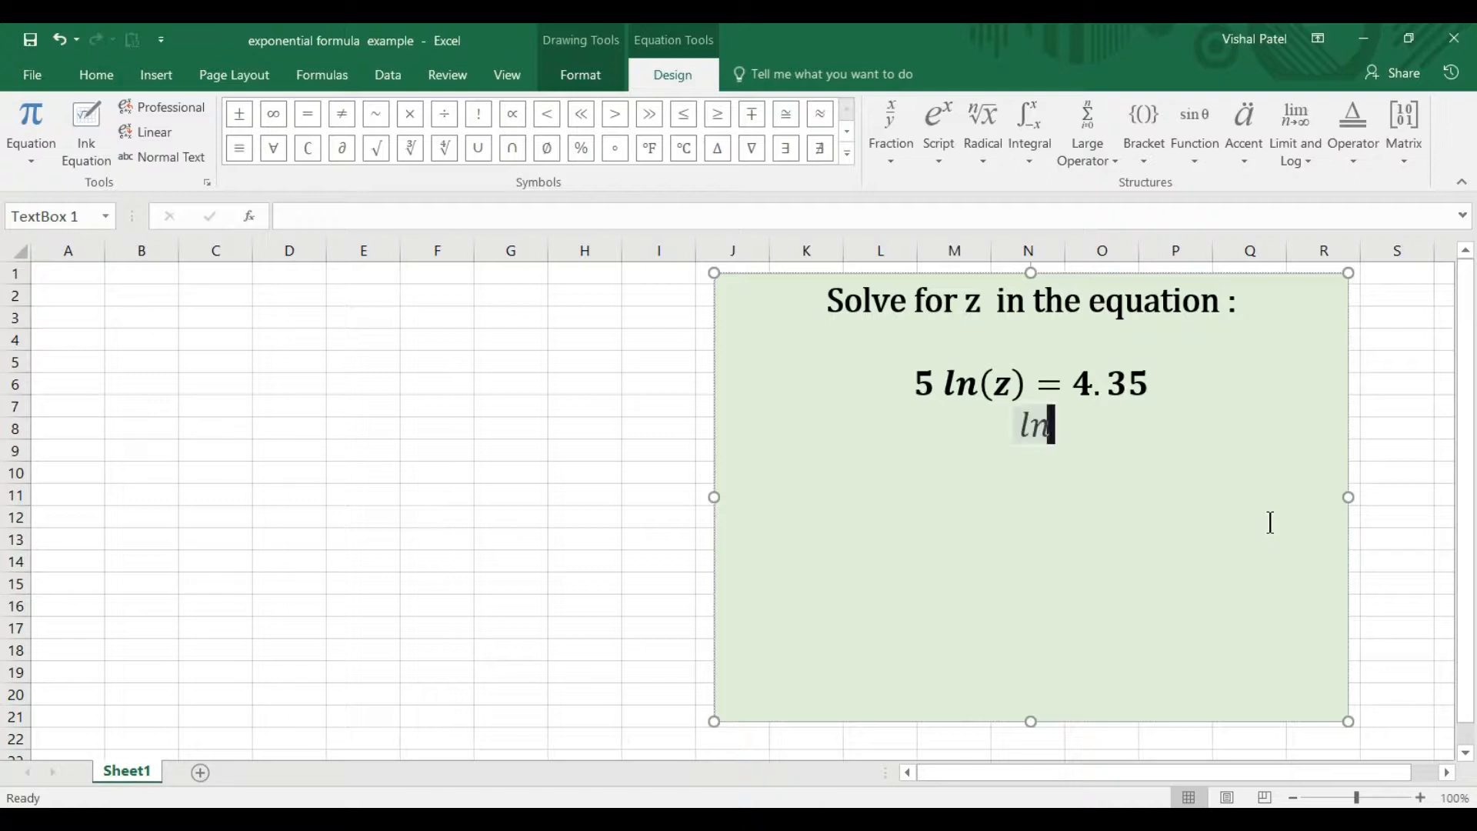
text((z) =)
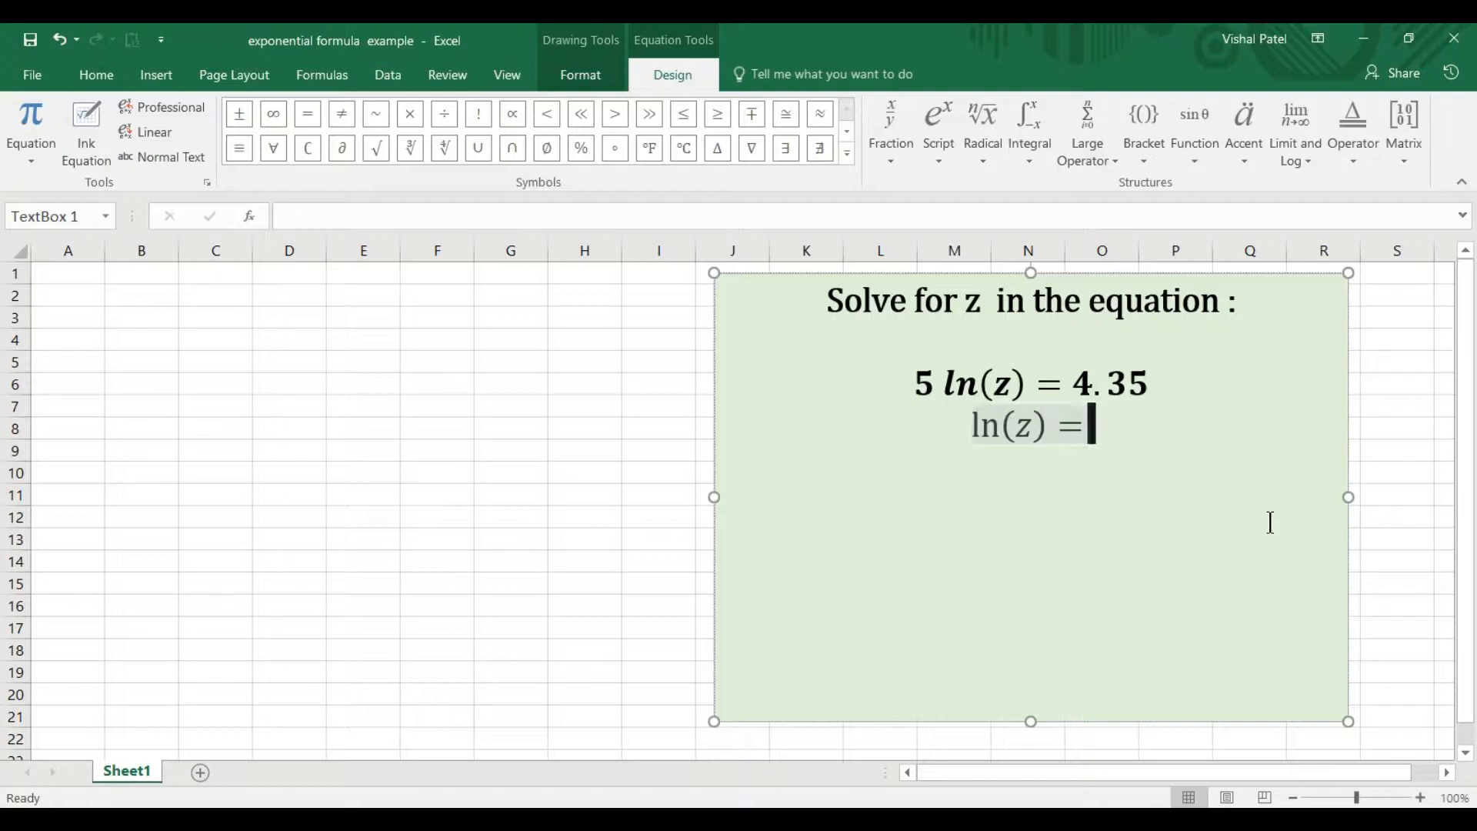
text((4)
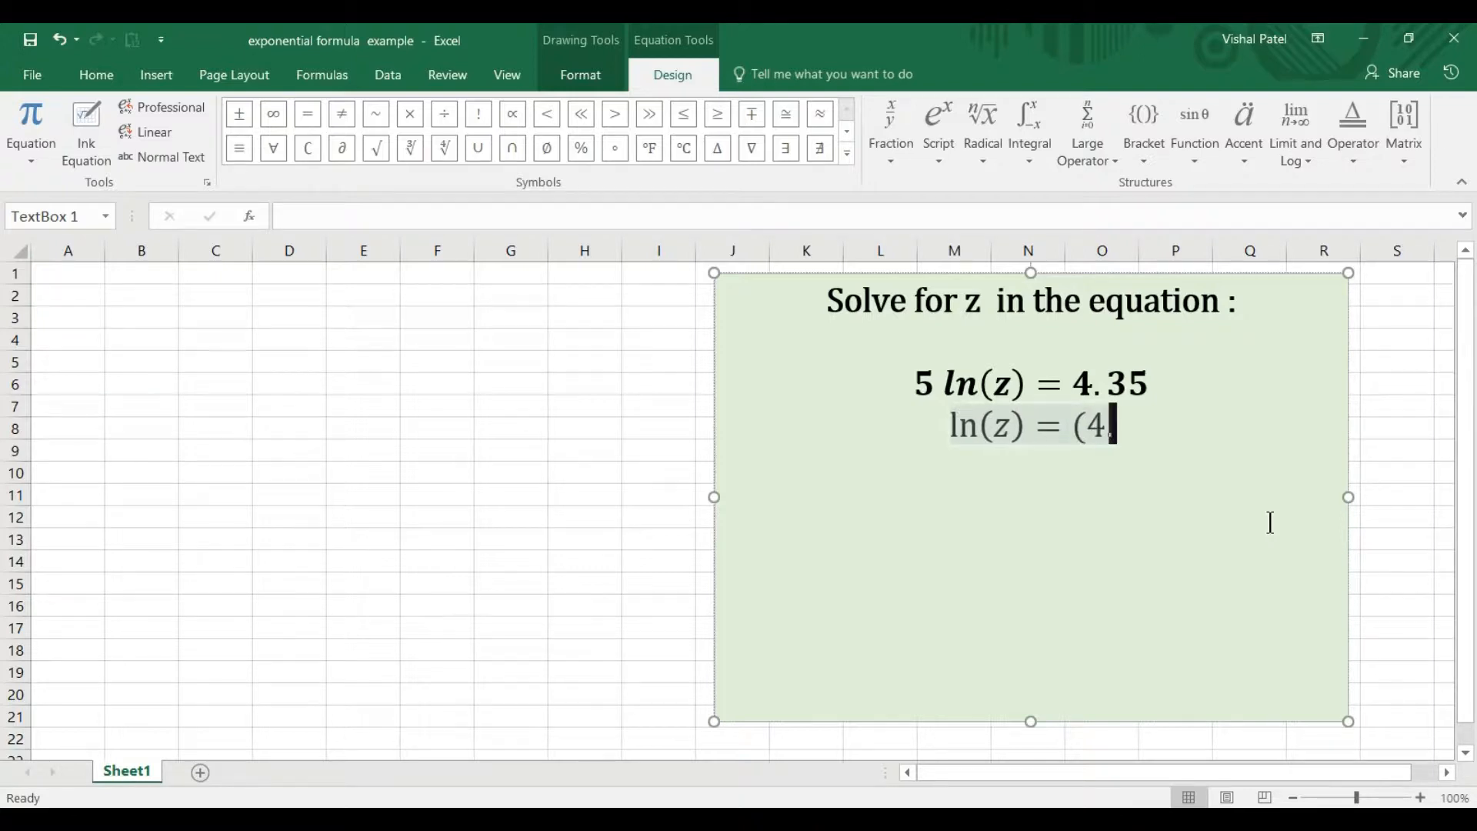
text(35/5)
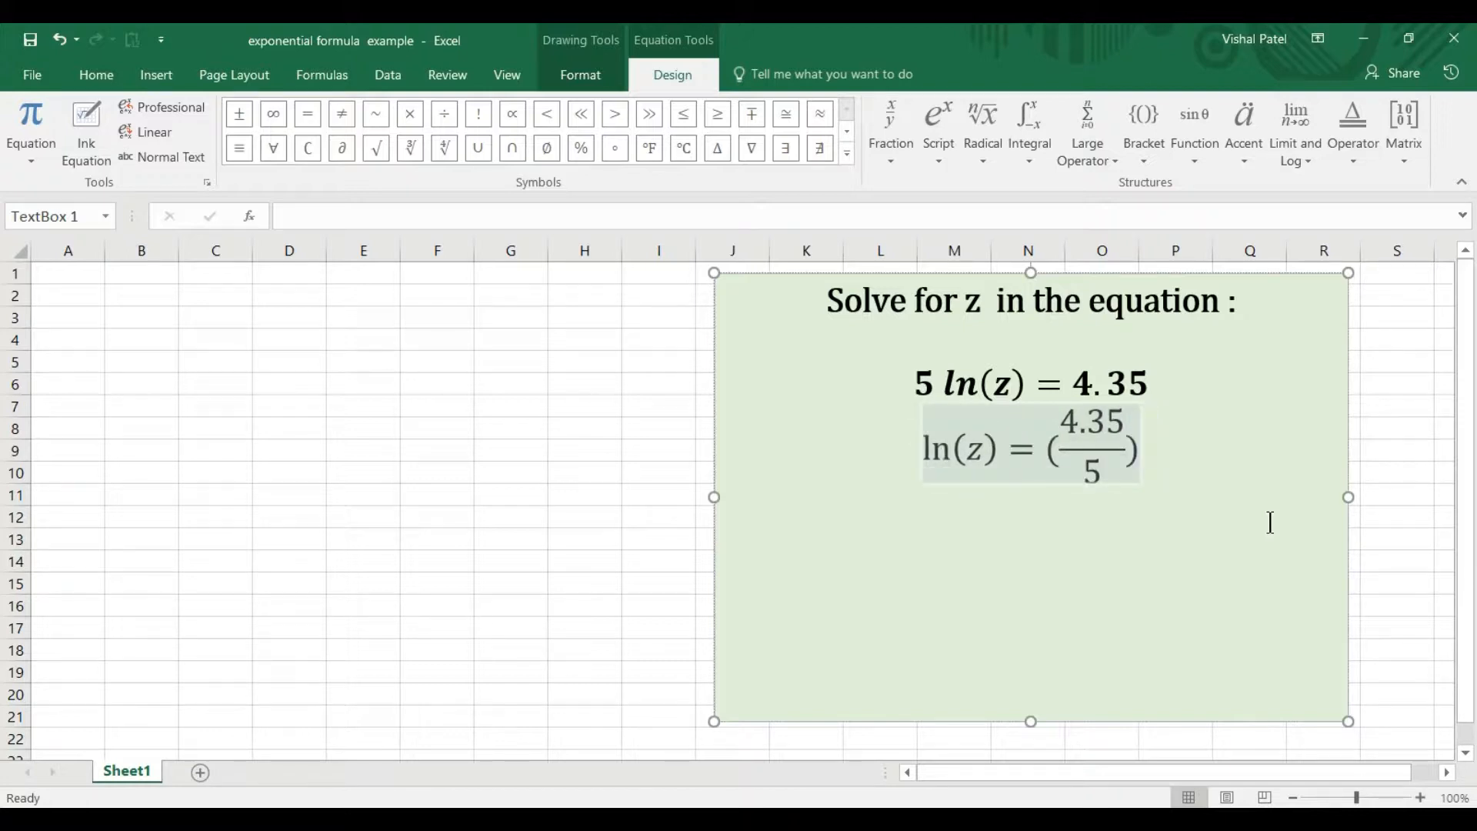
click(96, 74)
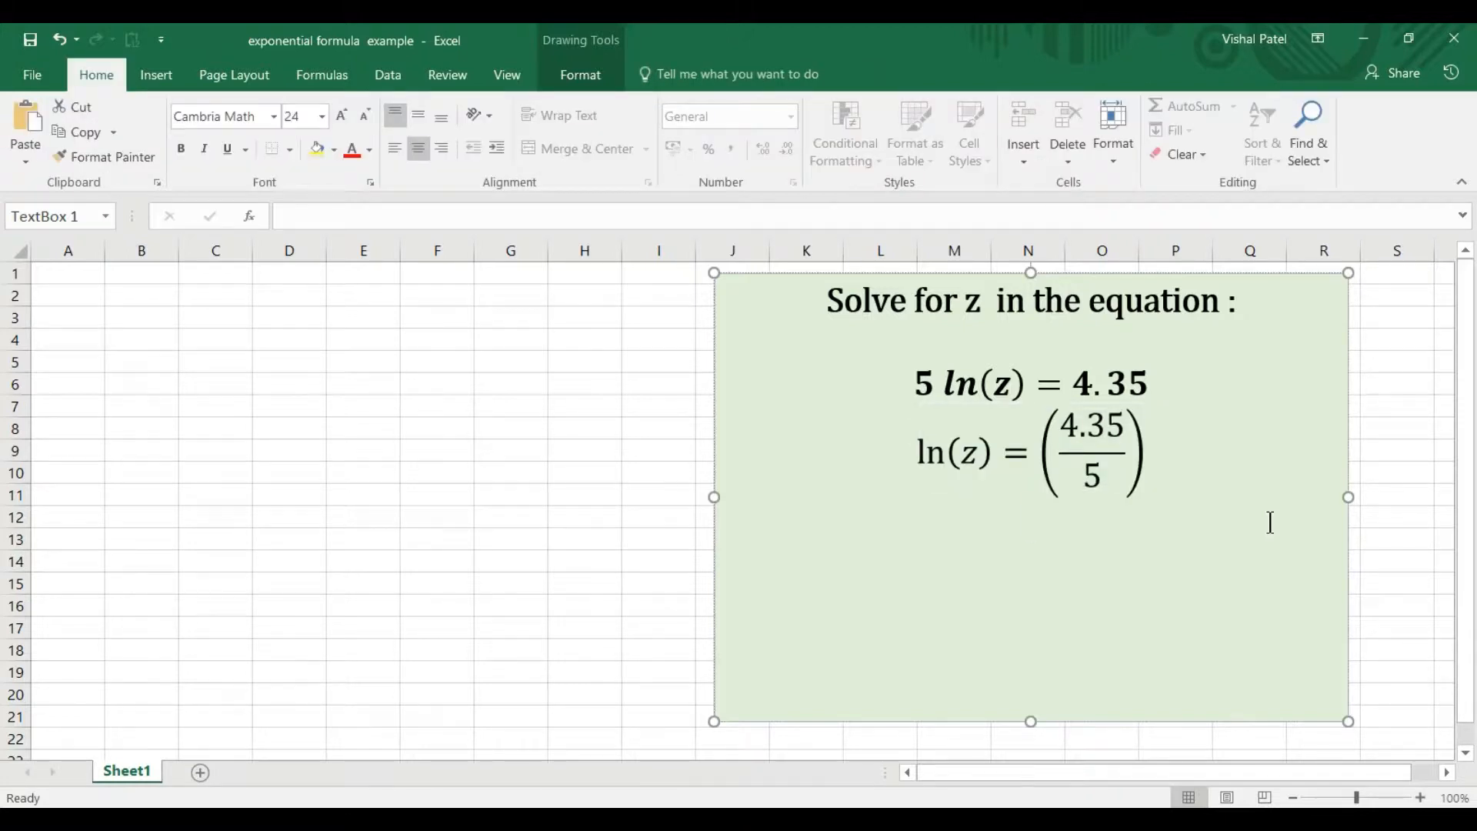
Start a new empty equation line beneath the ln(z) step
click(1029, 518)
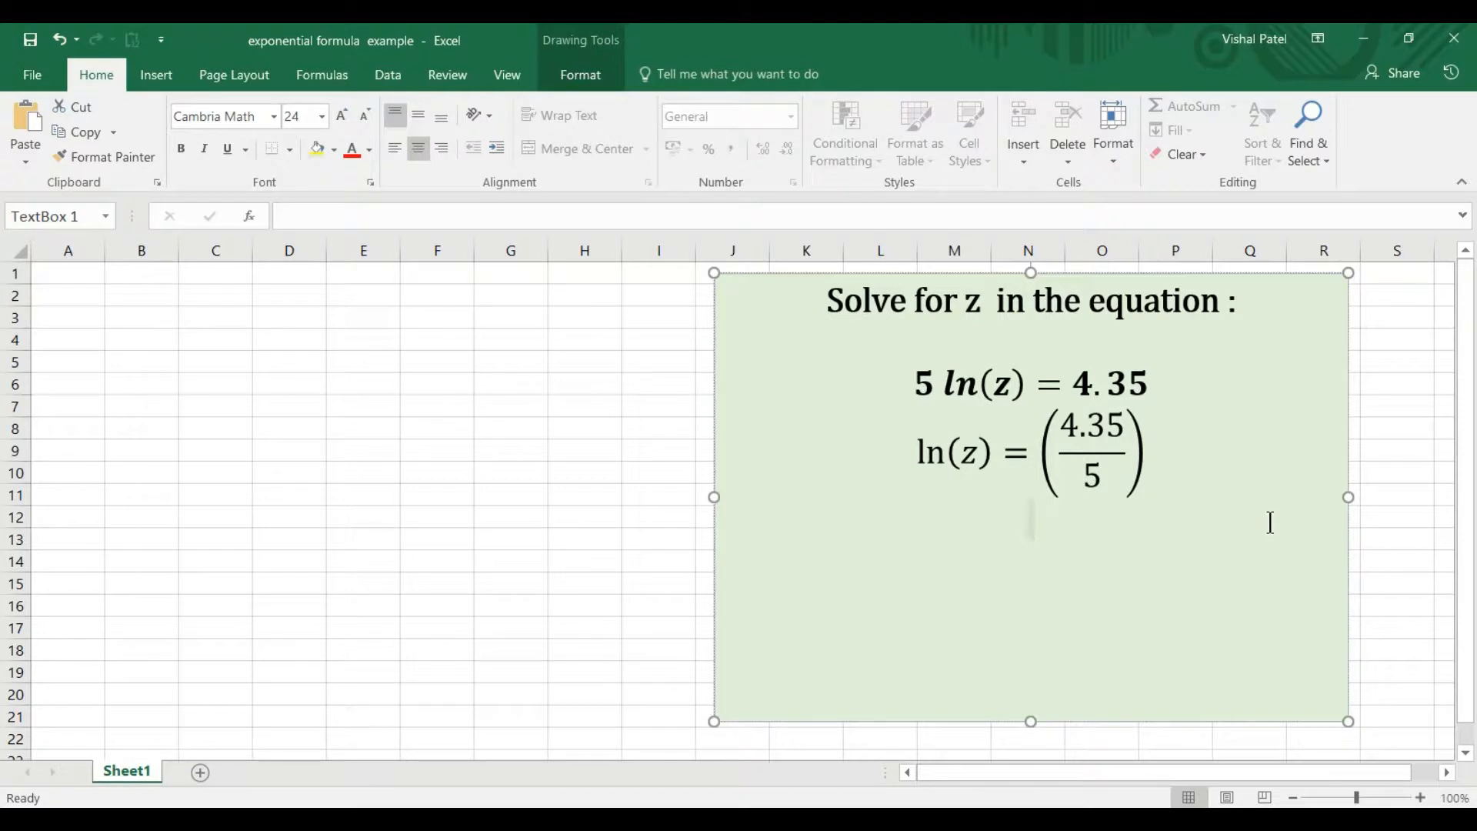
click(155, 74)
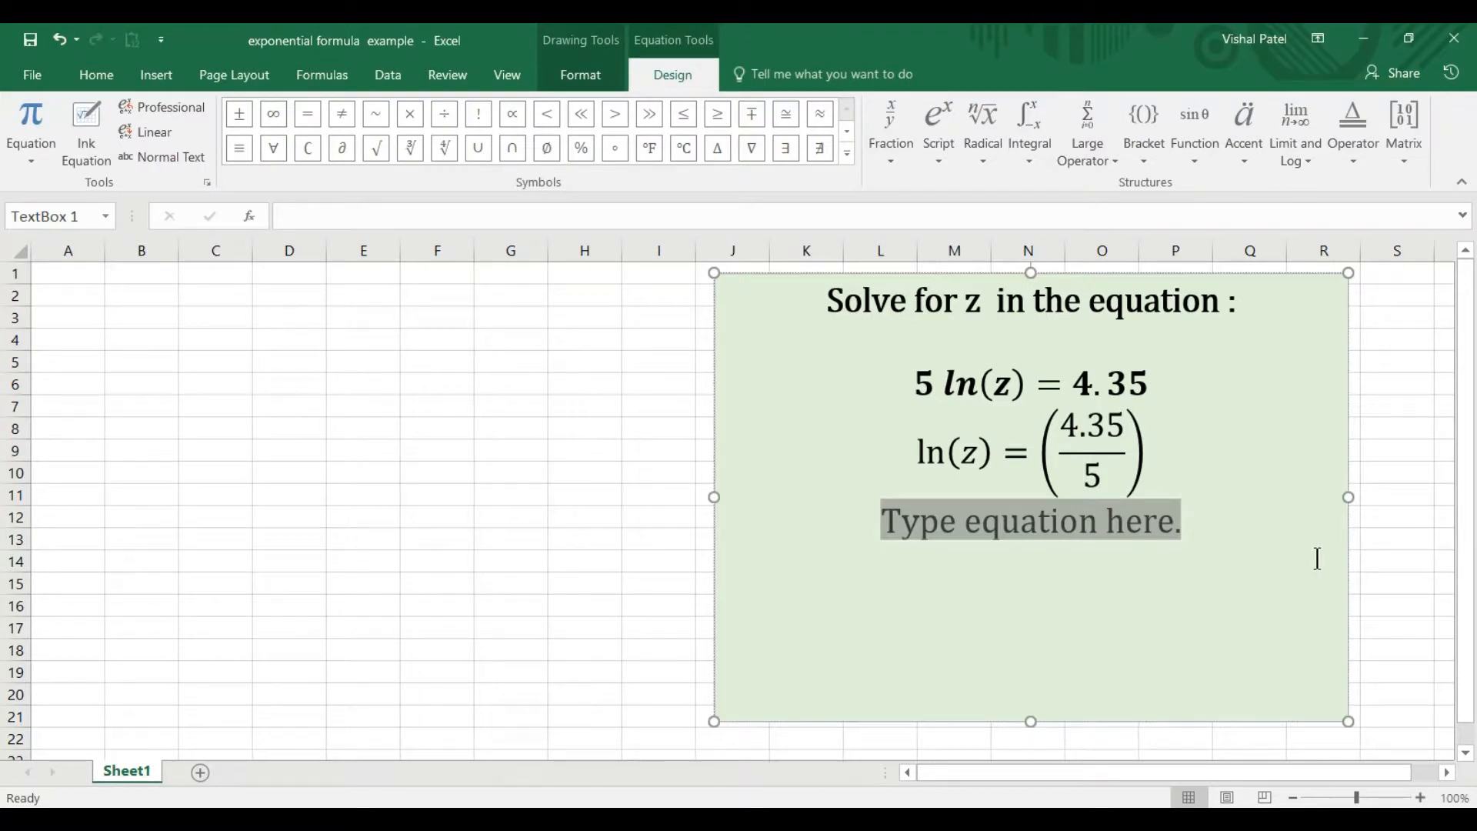
Write the step z = e^(4.35/5) as the new equation line
text(z =)
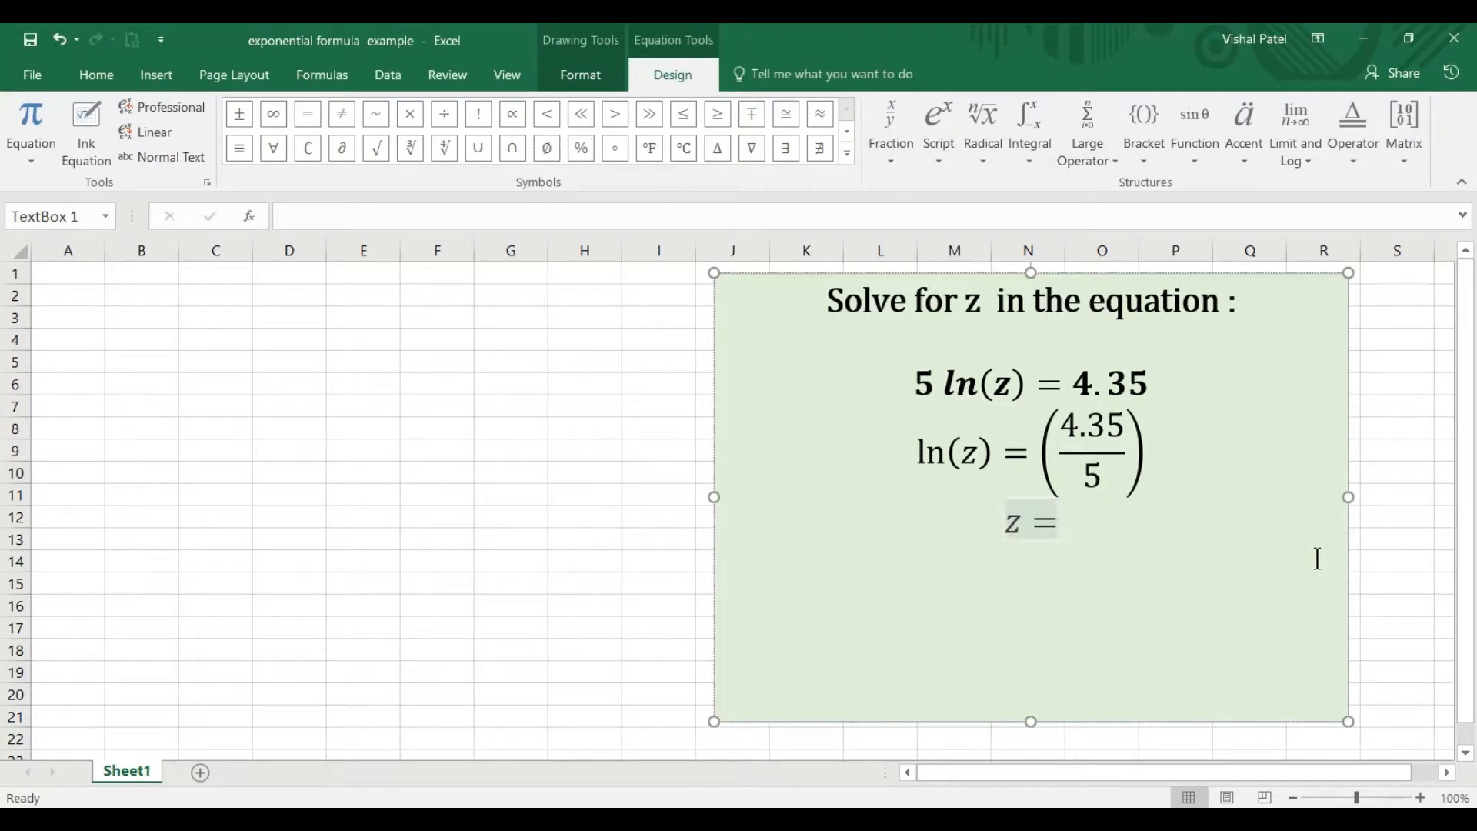
text(e)
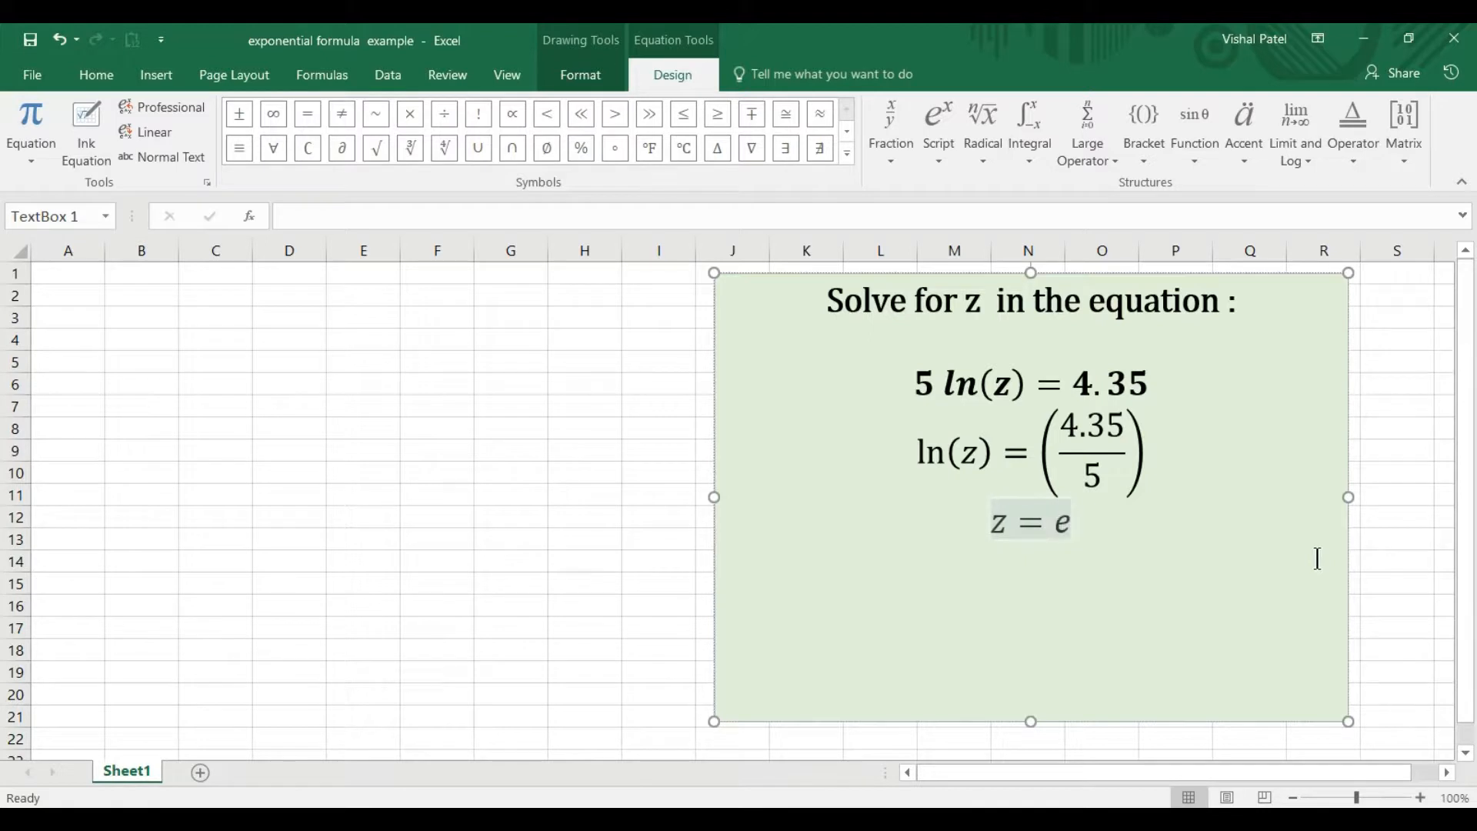
text(^)
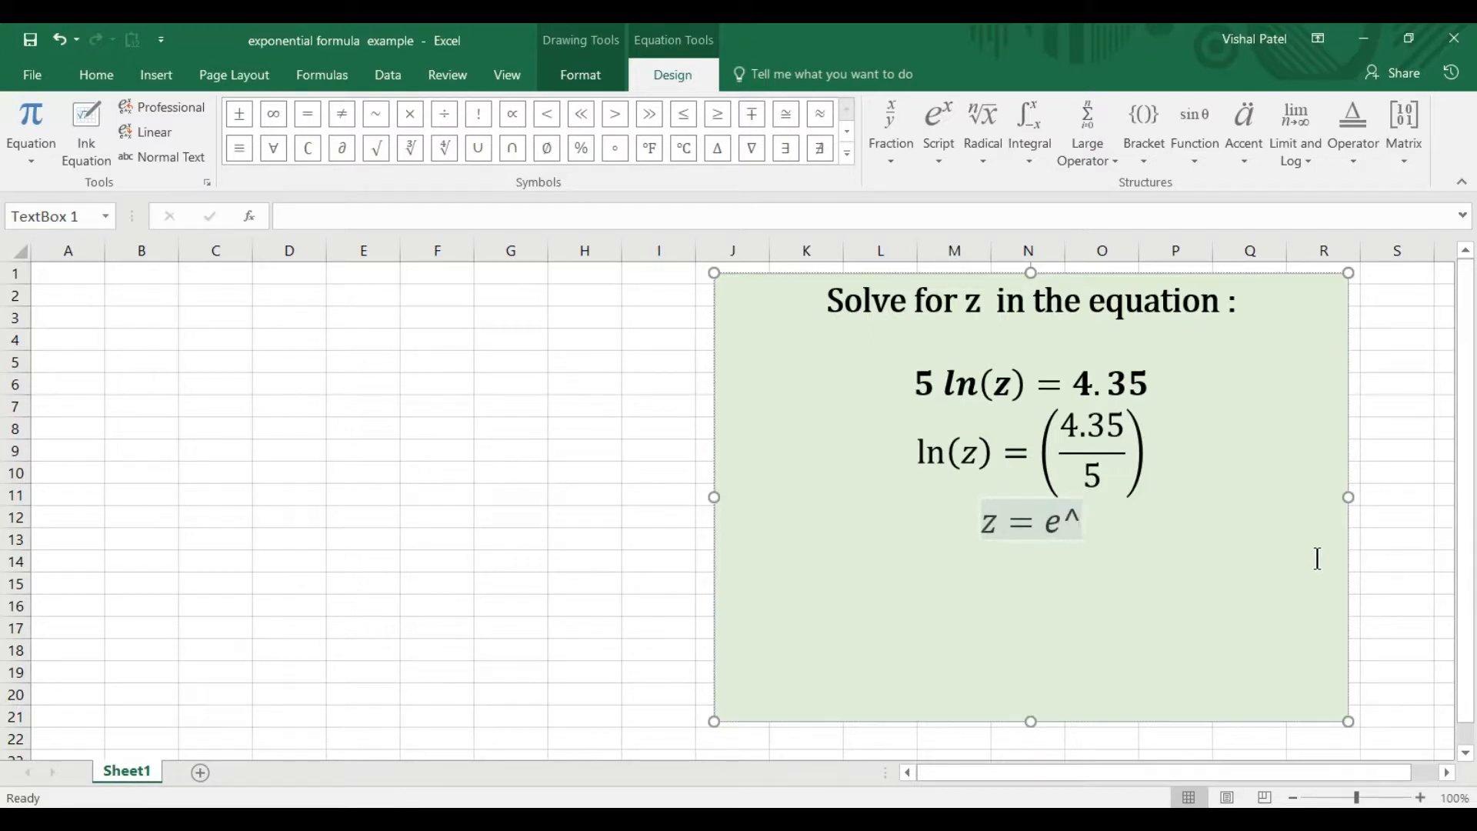
text((4.)
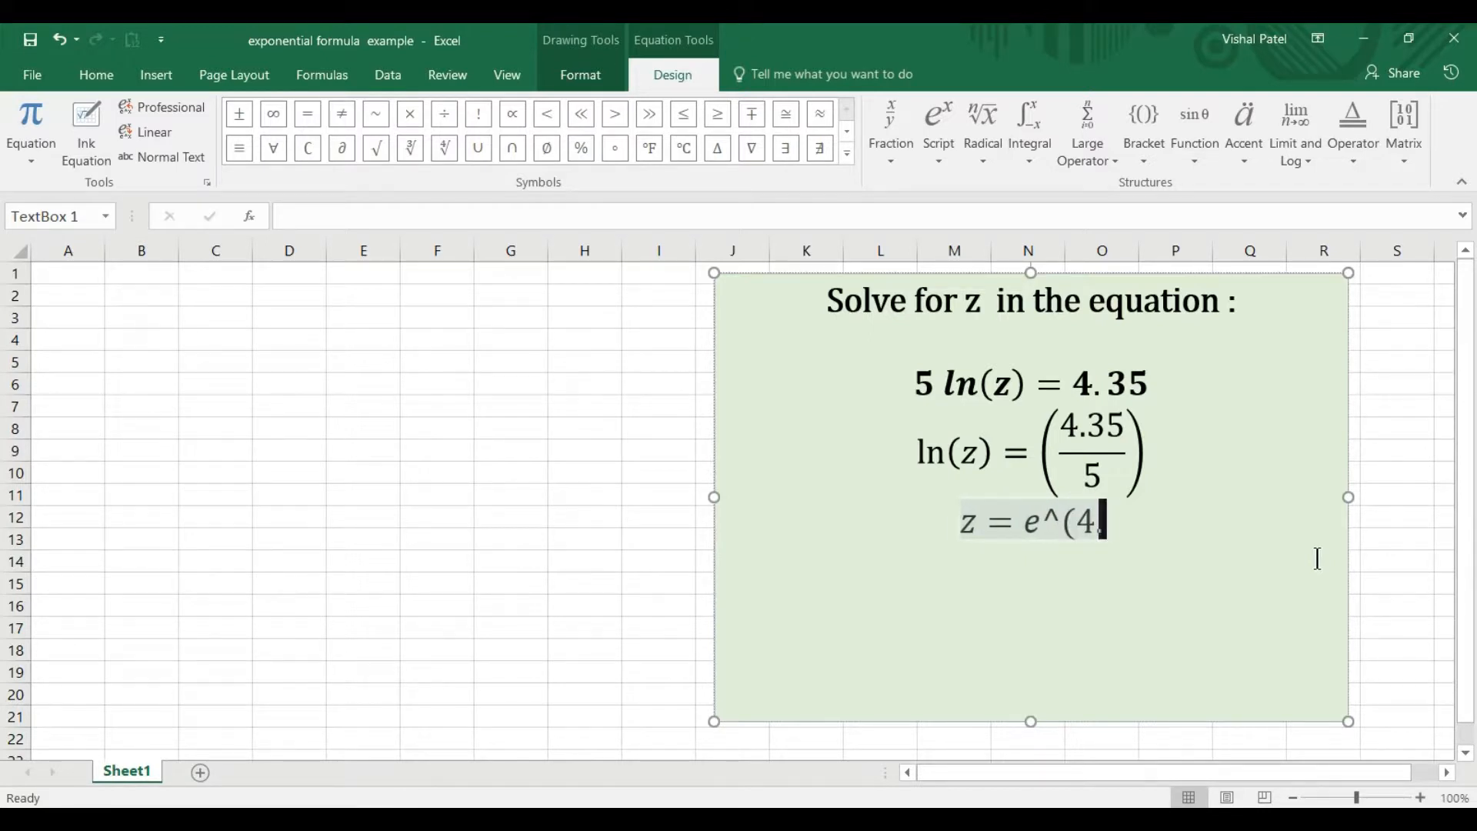
text(35/5)
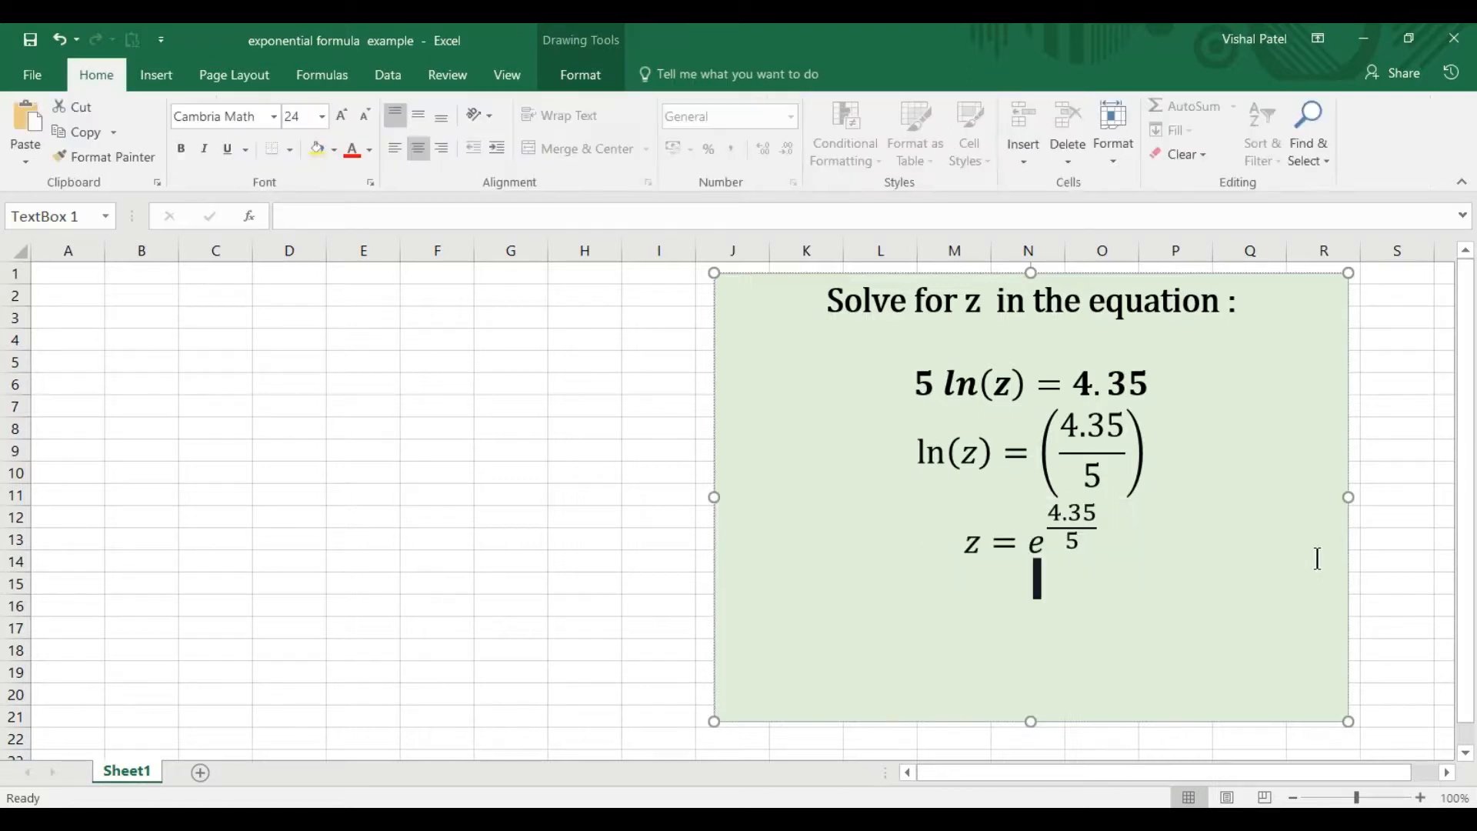
mouse_move(484, 373)
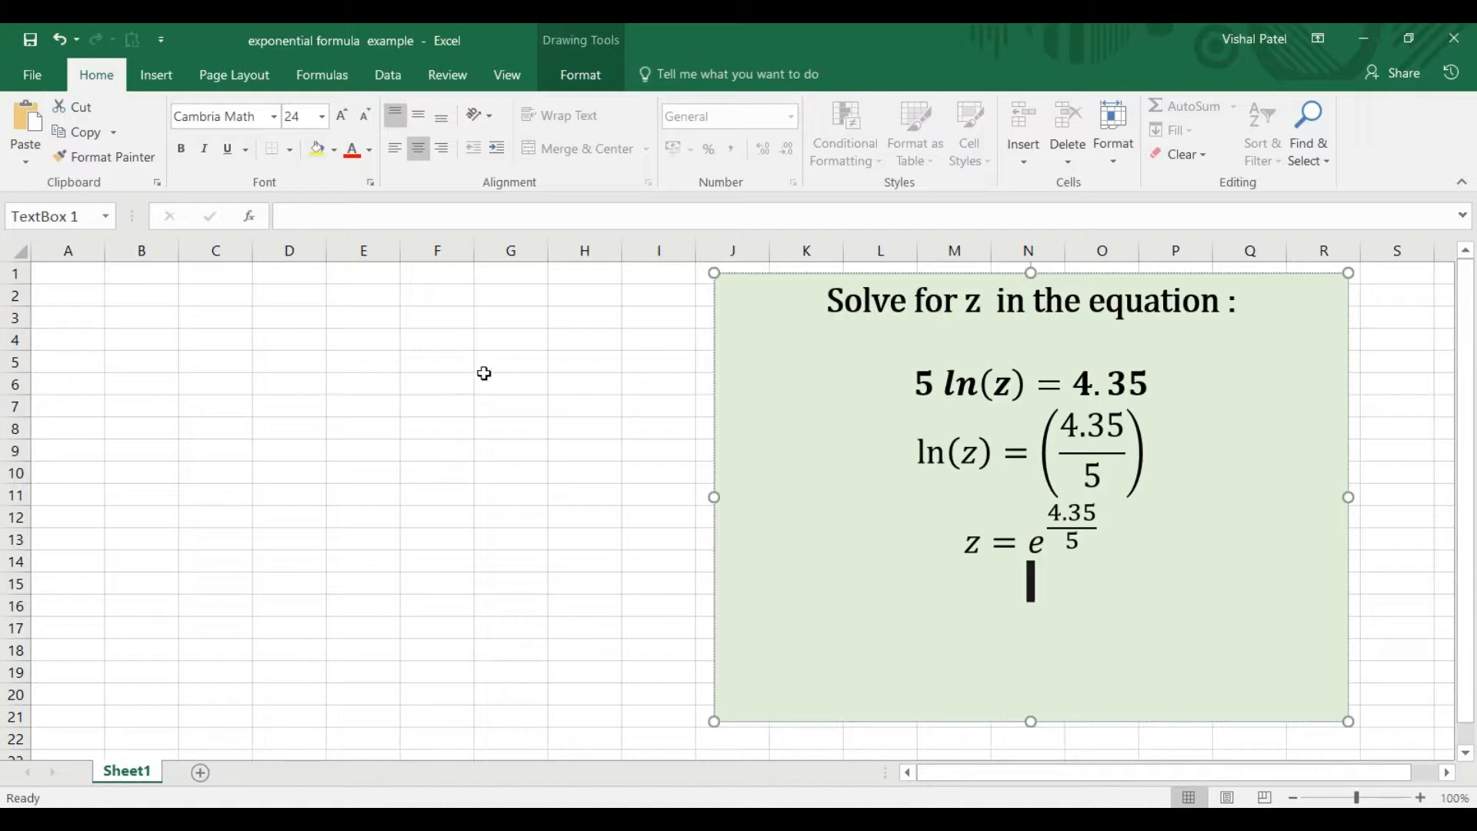
mouse_move(228, 343)
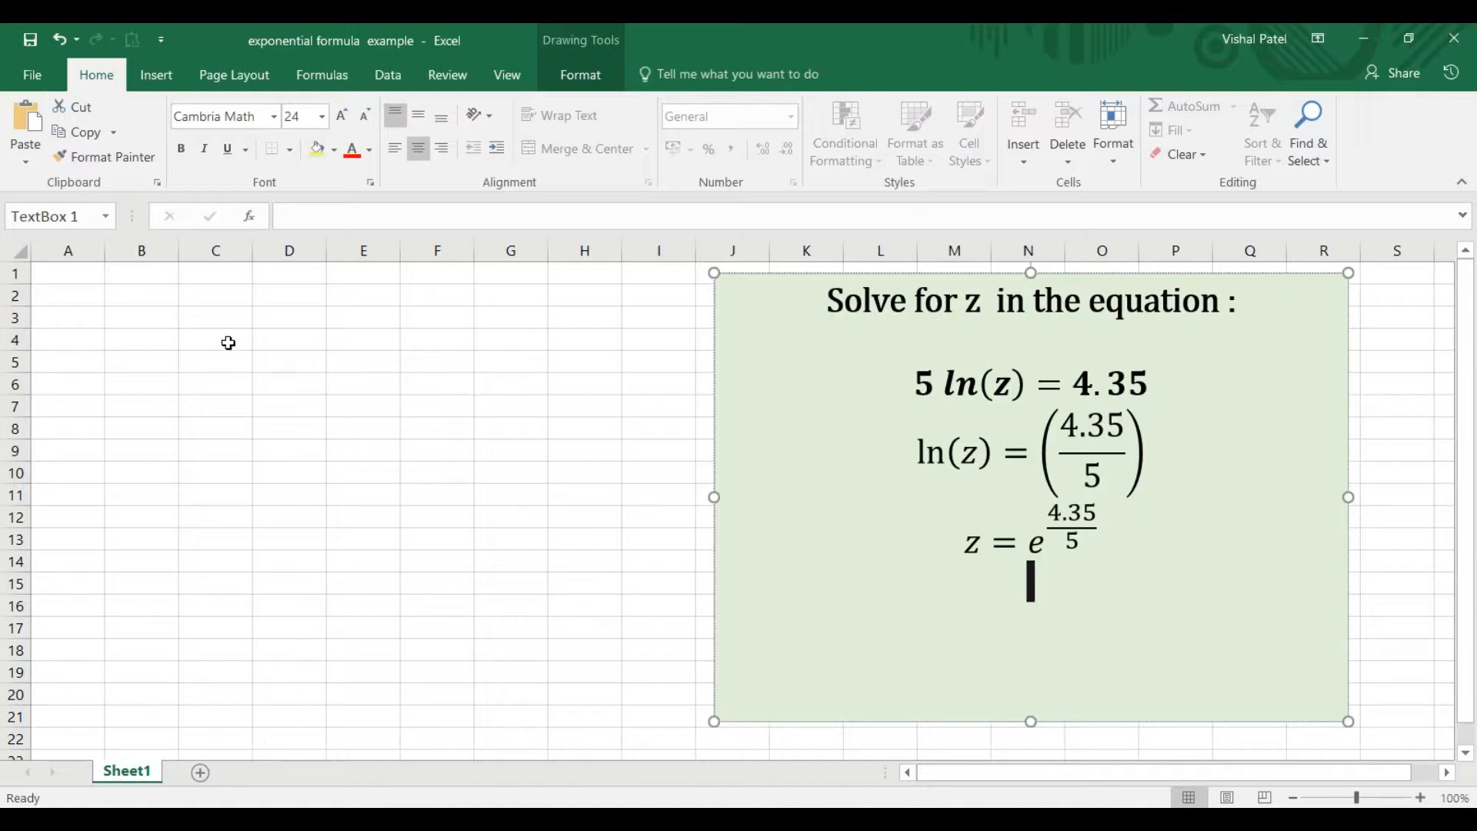
Compute z in C4 with =EXP(4.35/5), returning 2.386911
click(215, 339)
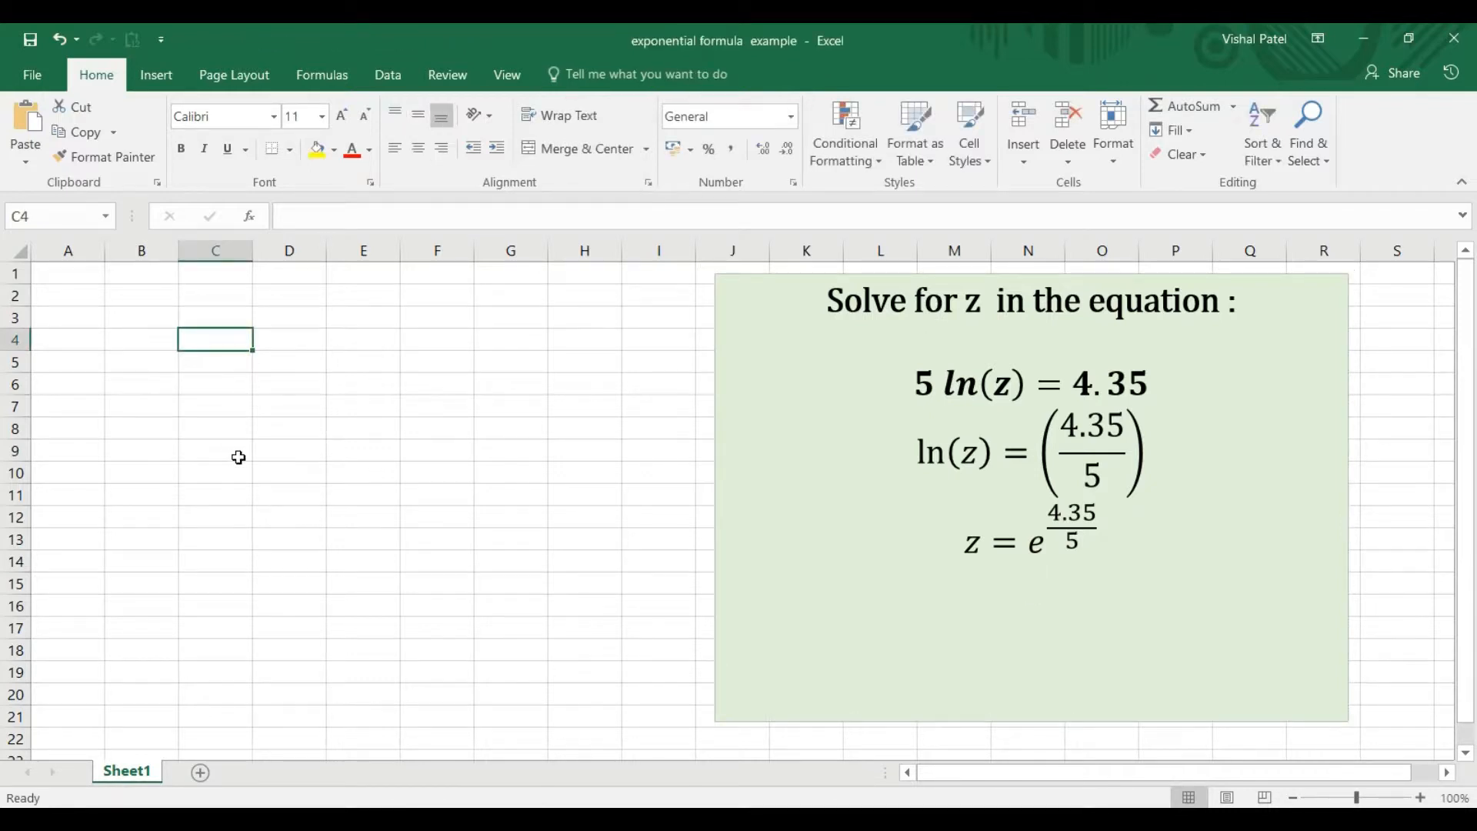
text(=)
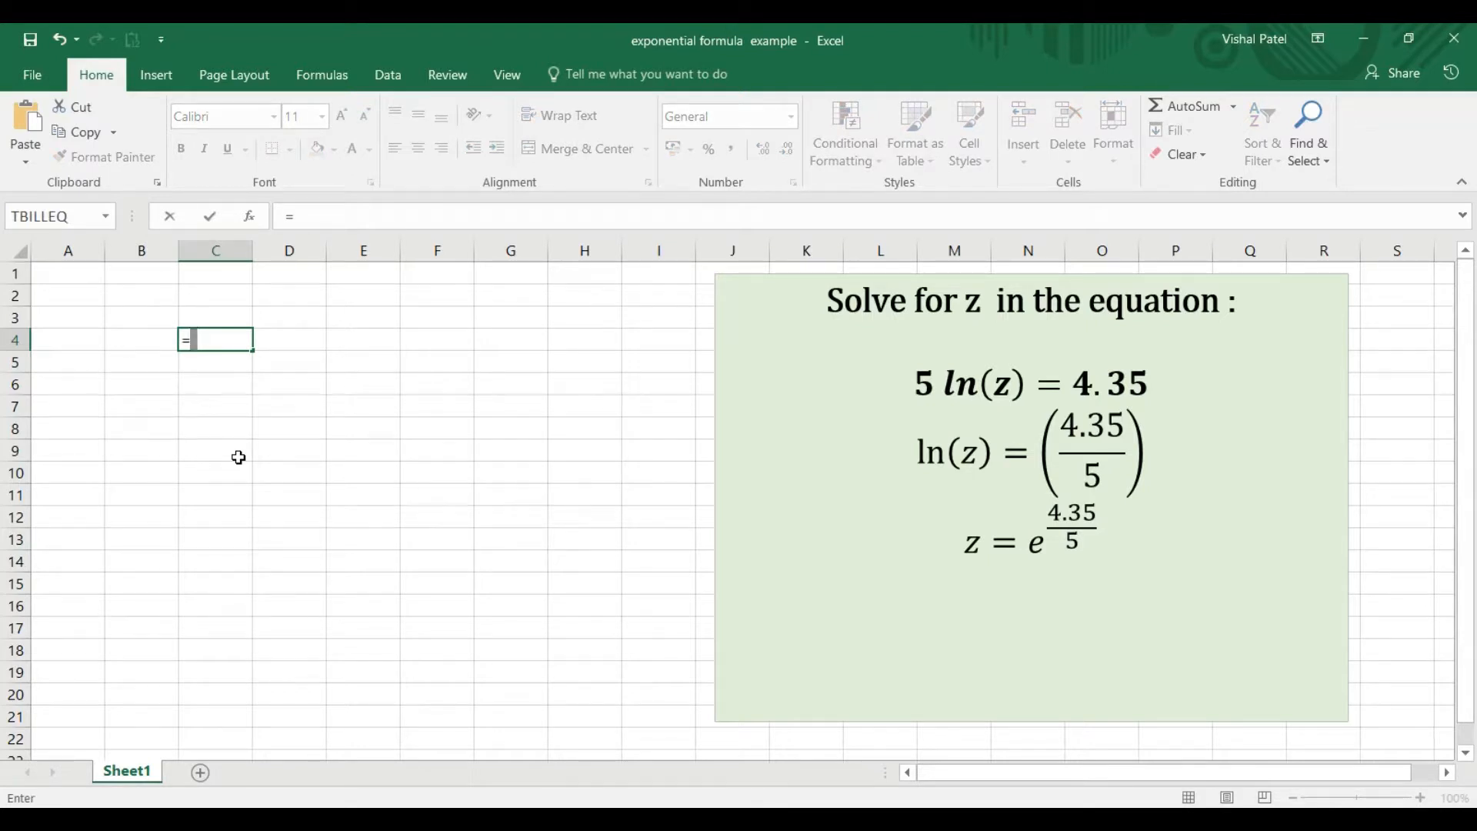
text(EXP()
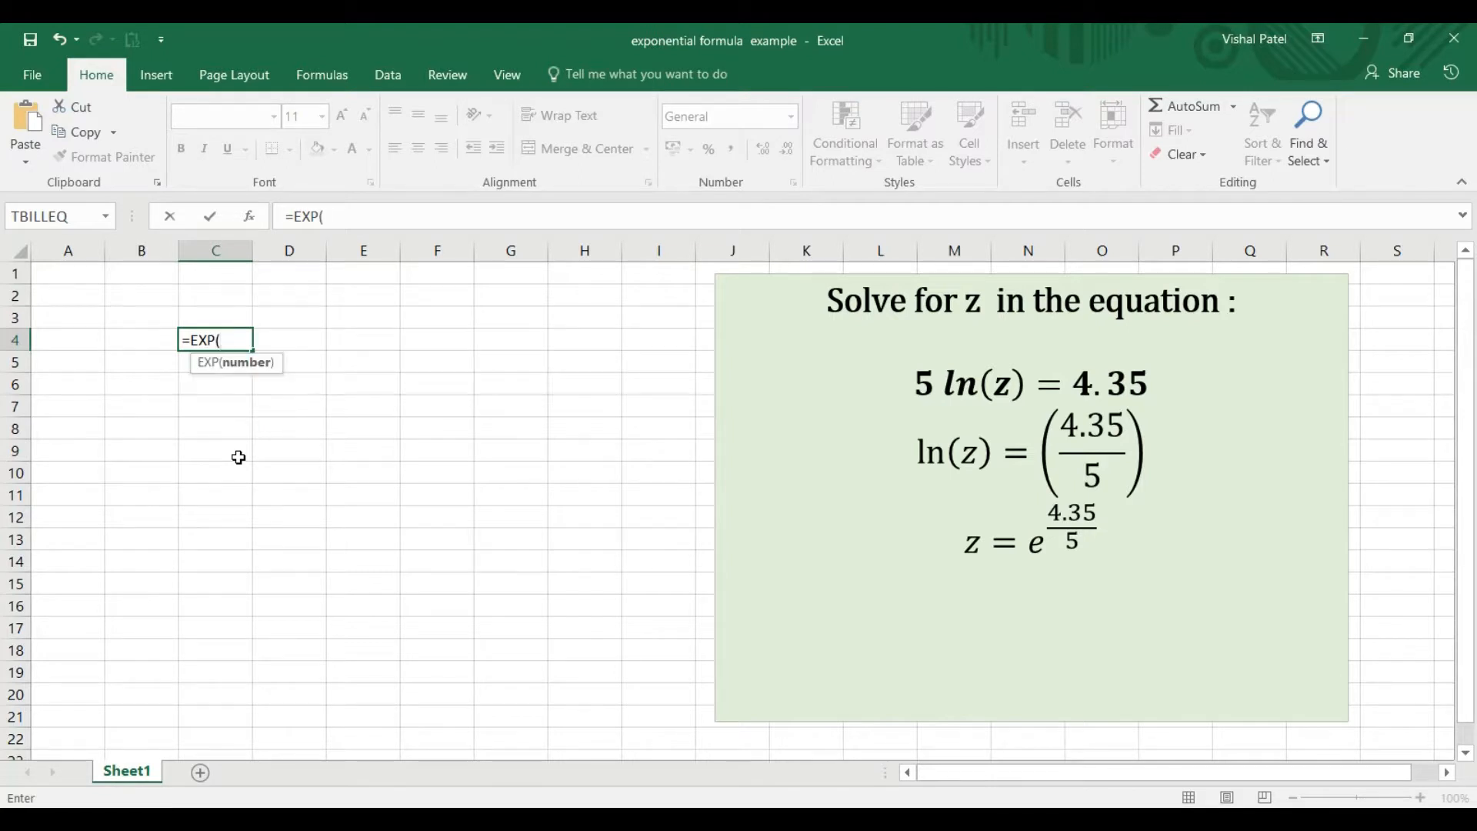
text(4.)
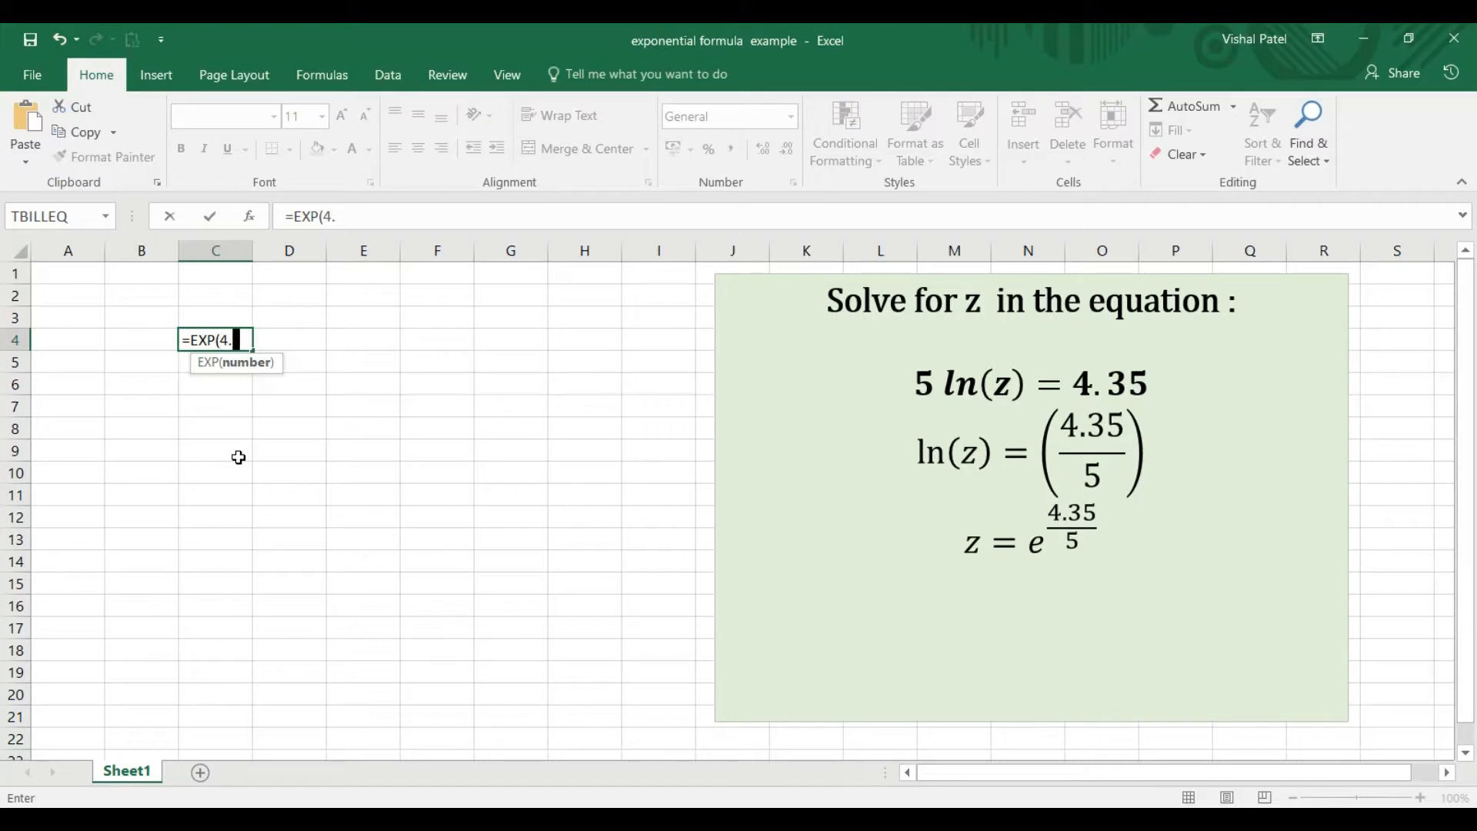
text(35)
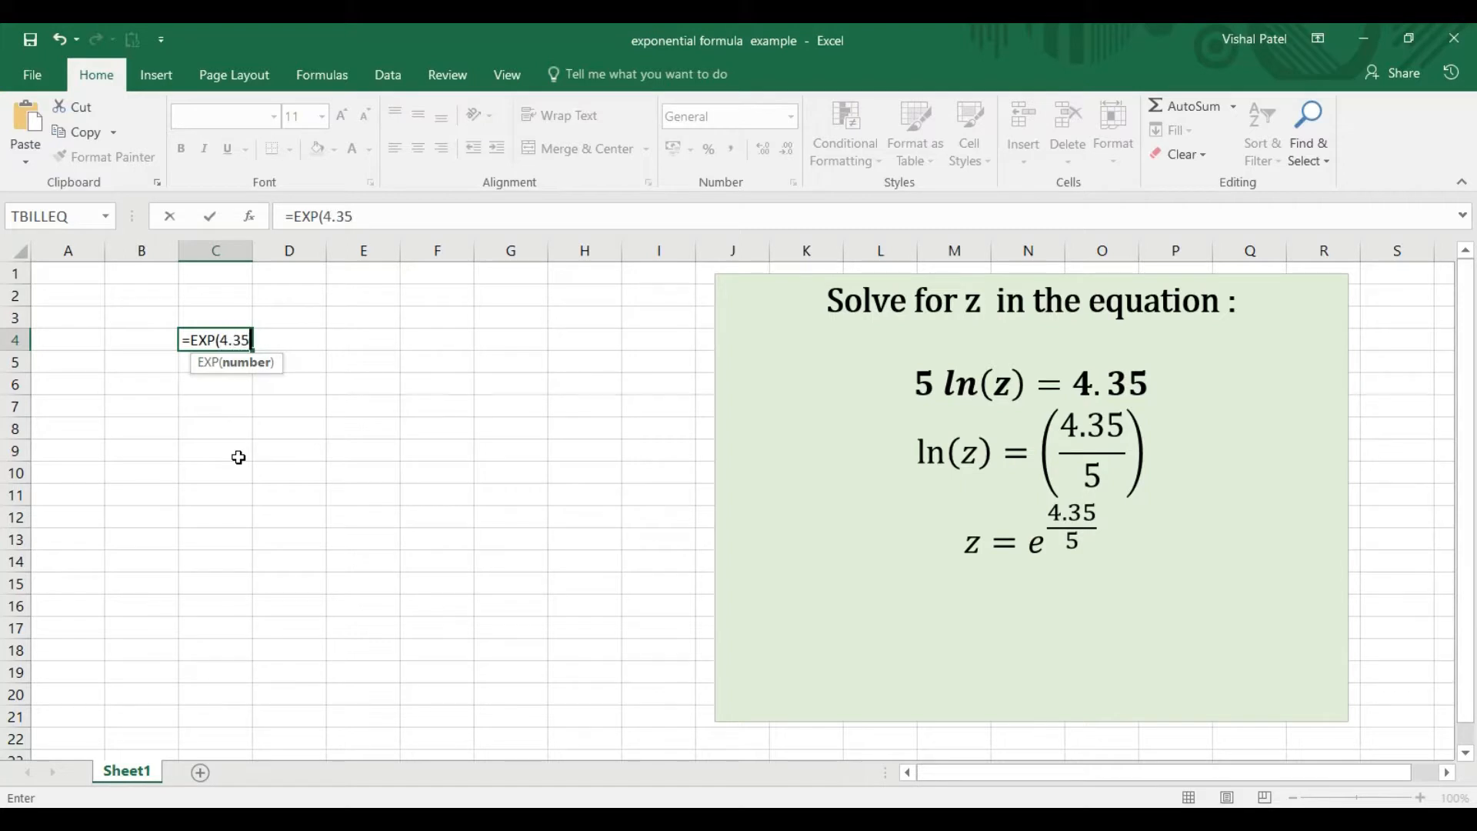
text(/5))
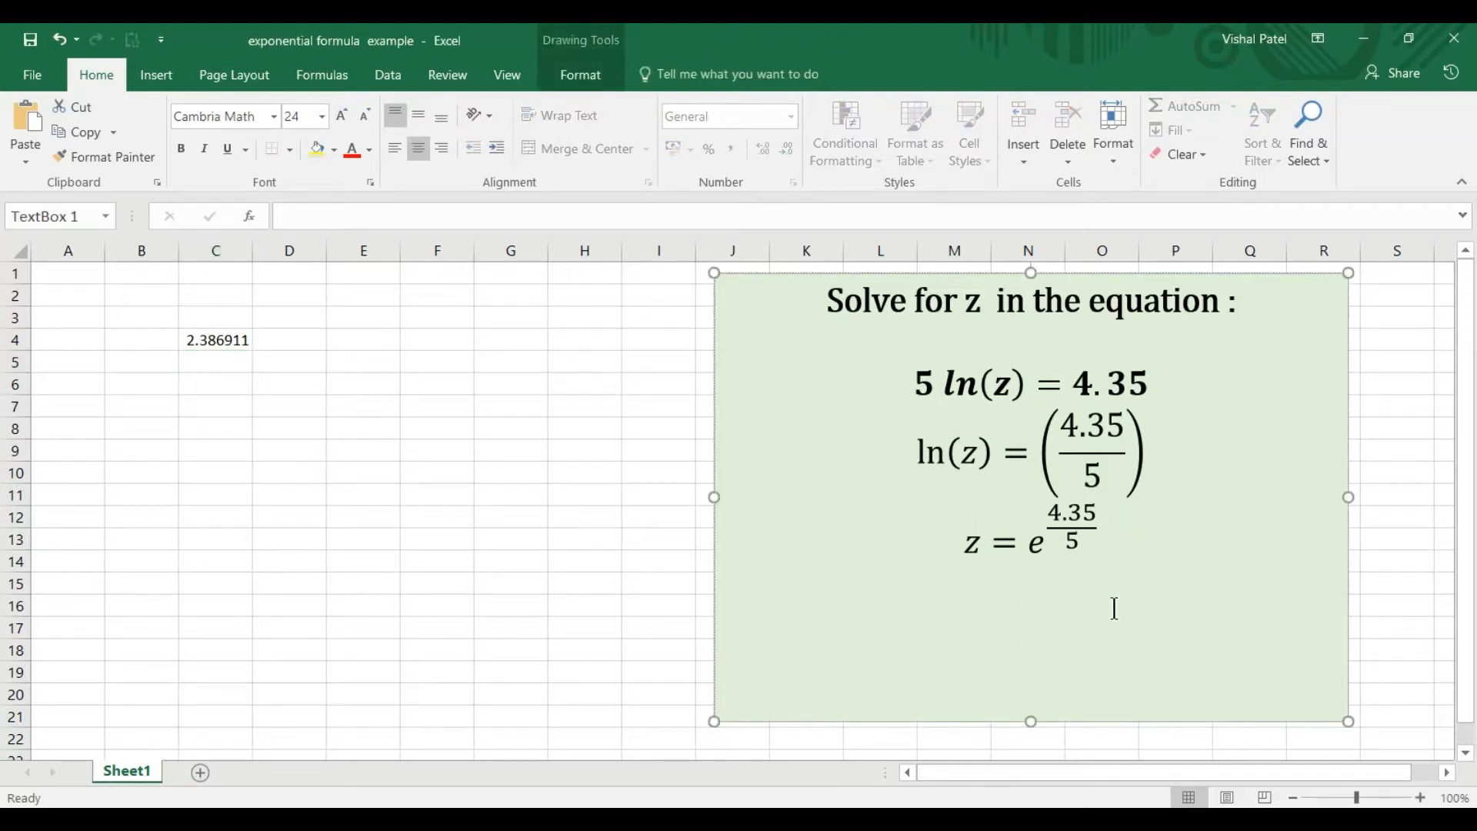
Add the answer line z=2.39 at the end of the text box and return to the sheet
text(z)
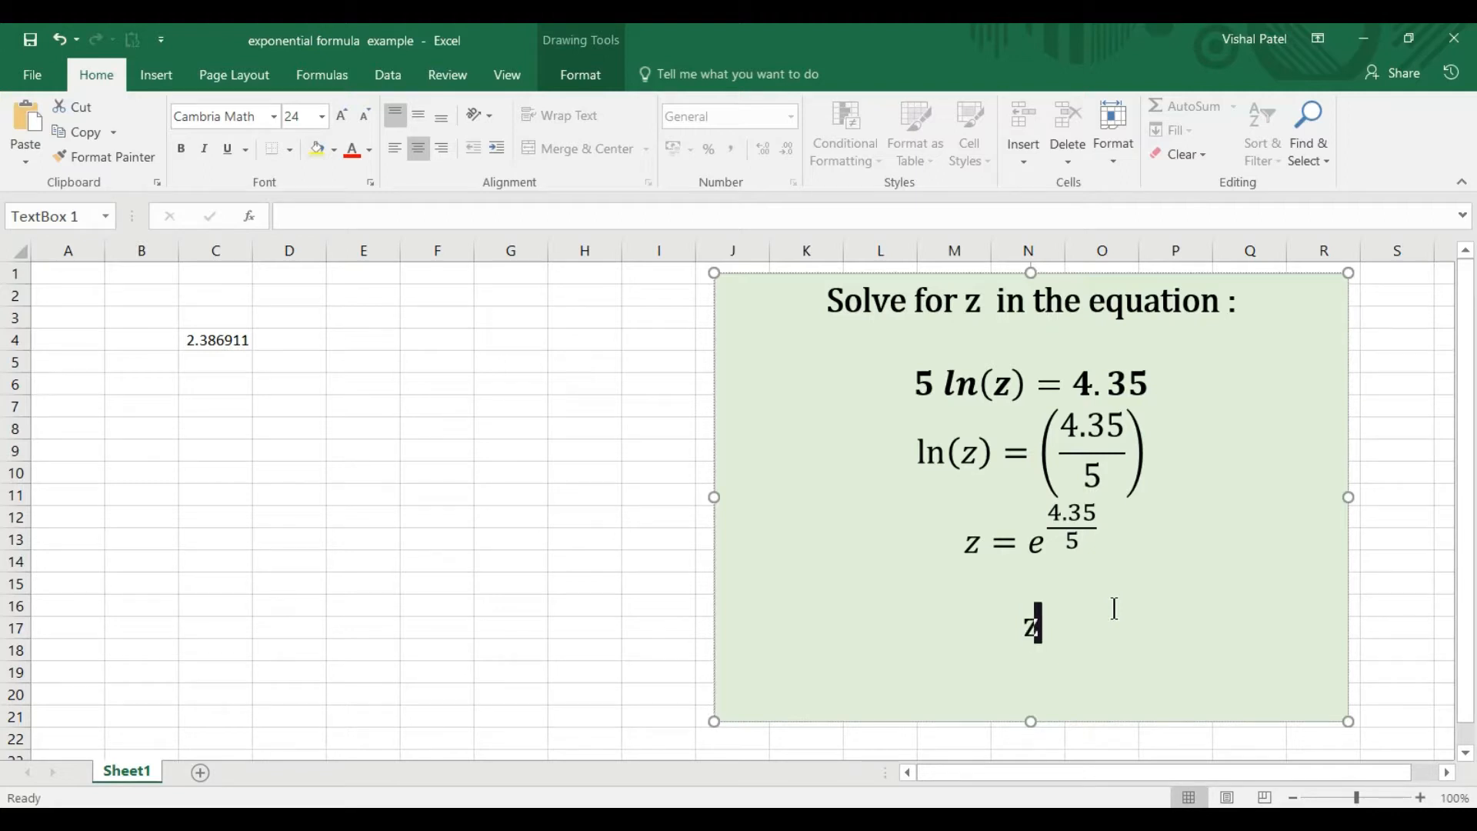
text(=)
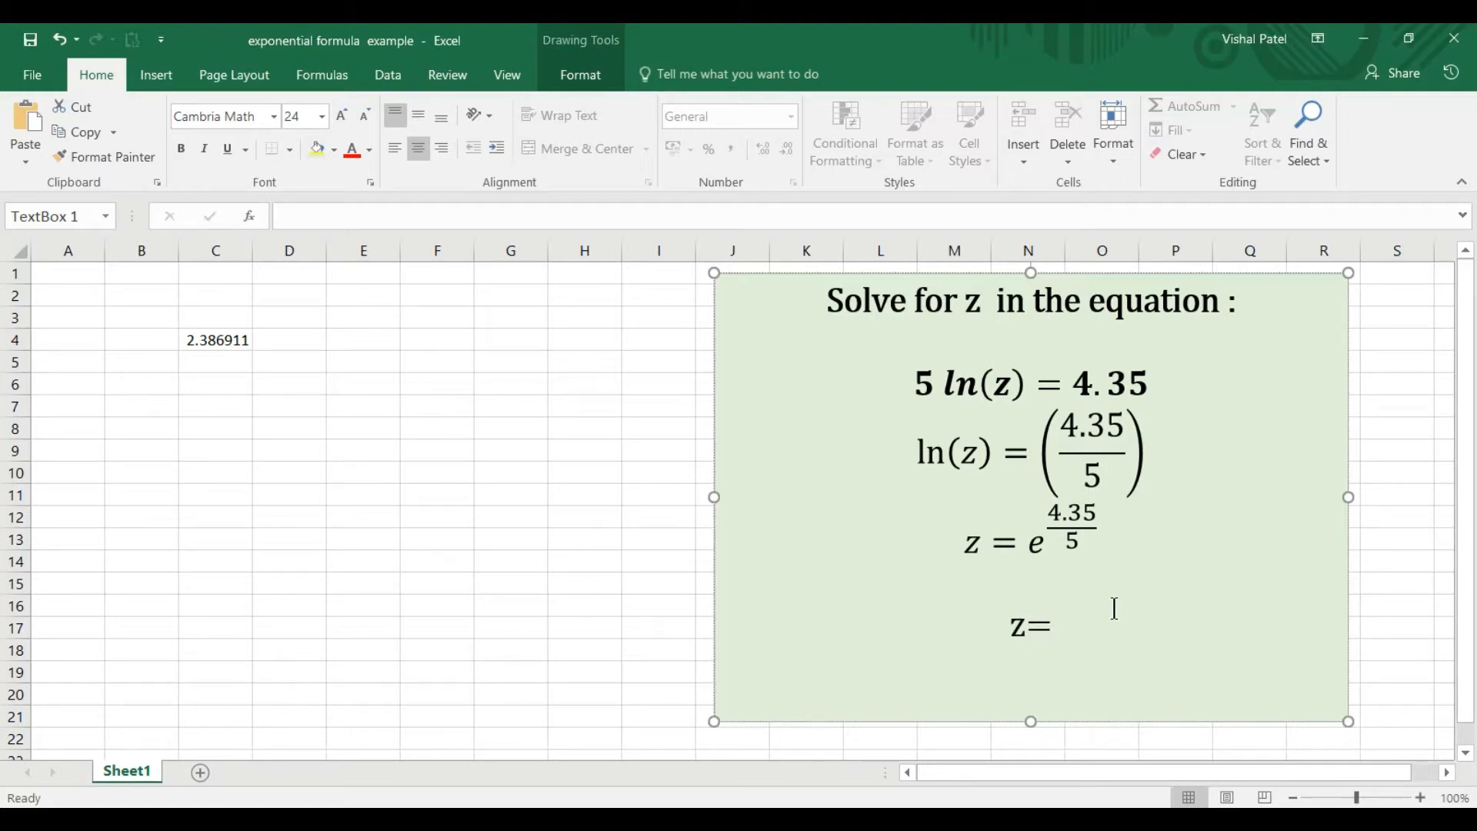
text(2.3)
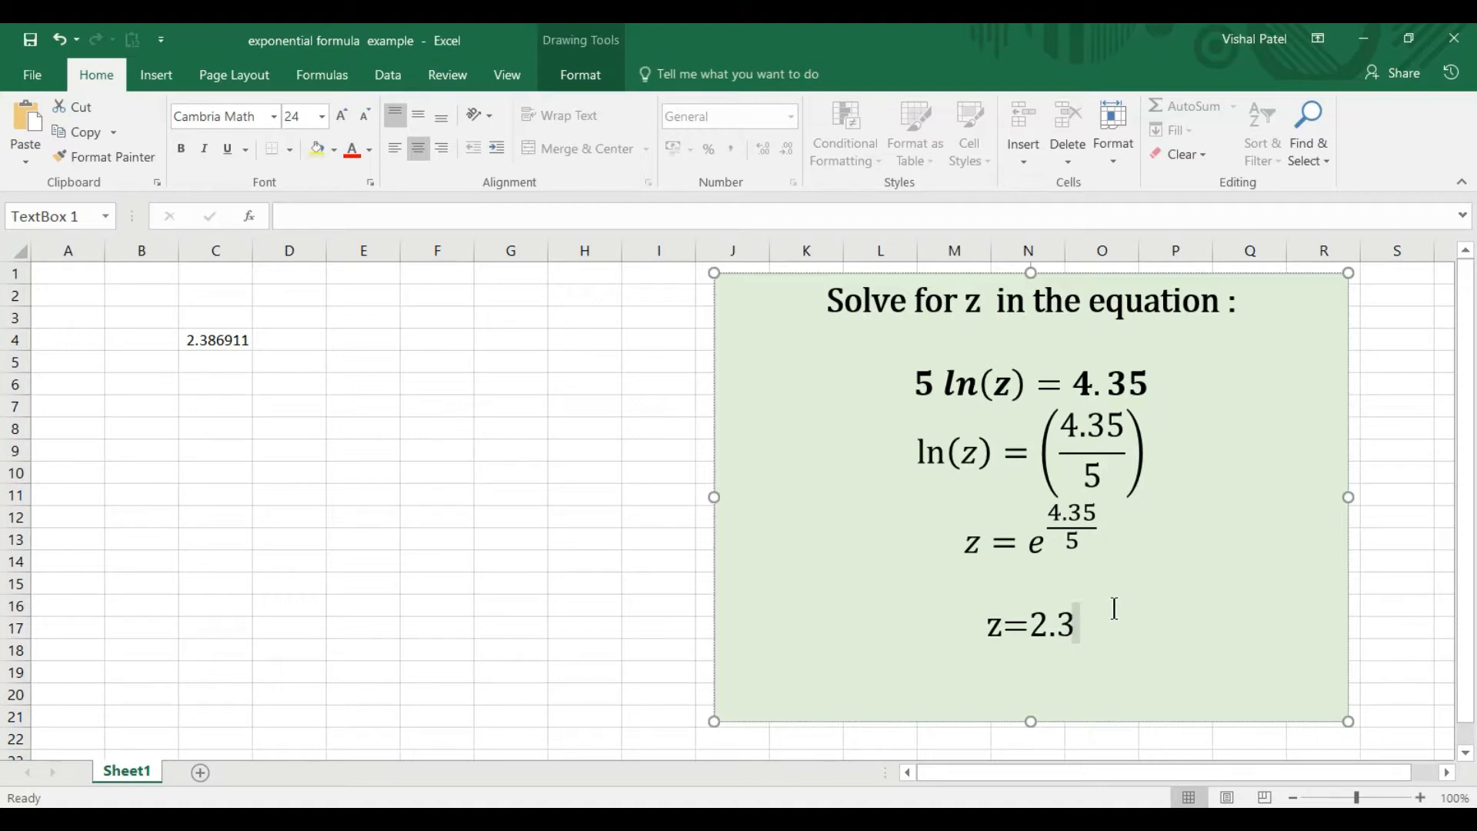
text(9)
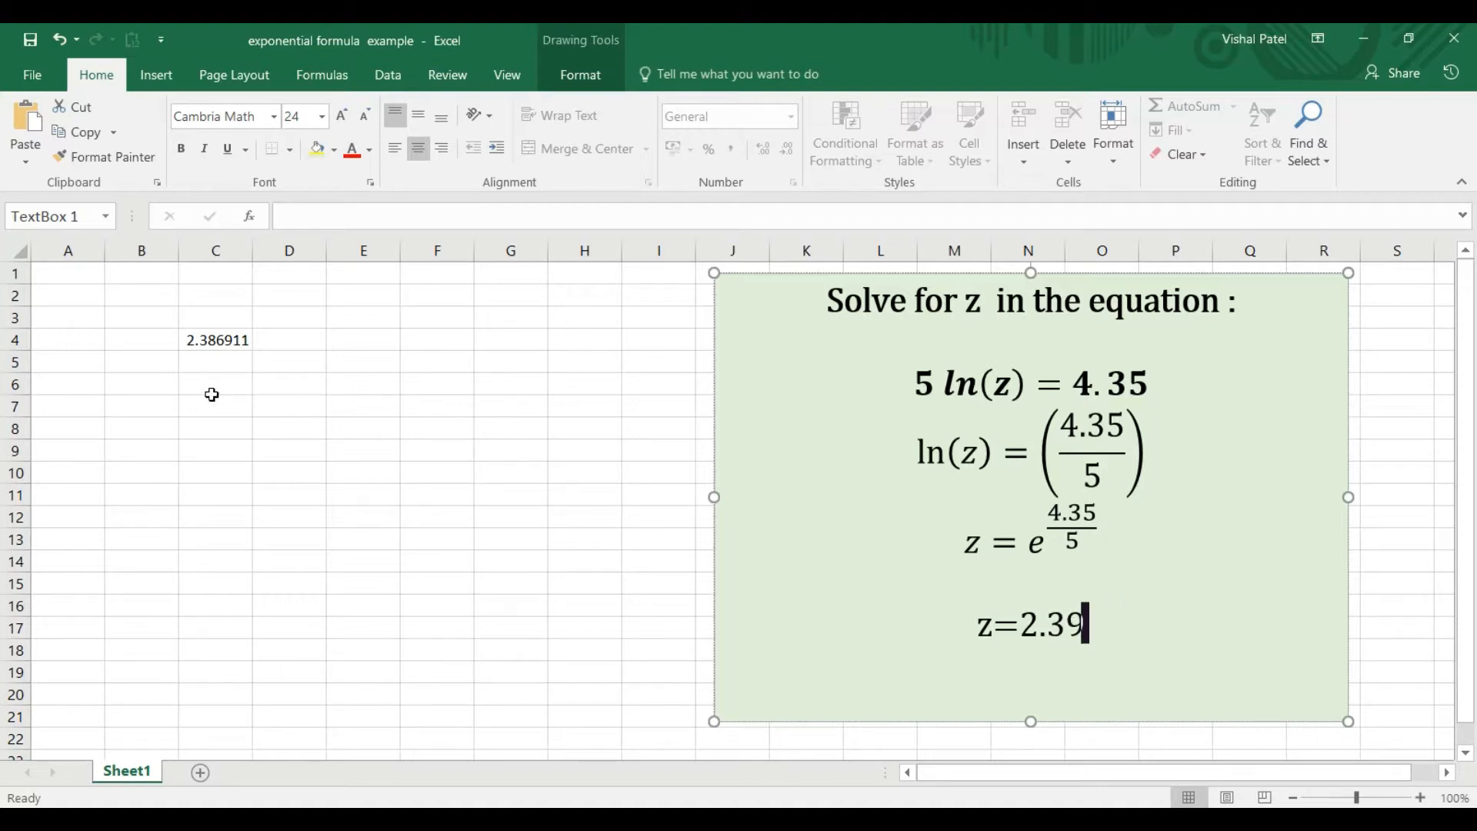
click(215, 385)
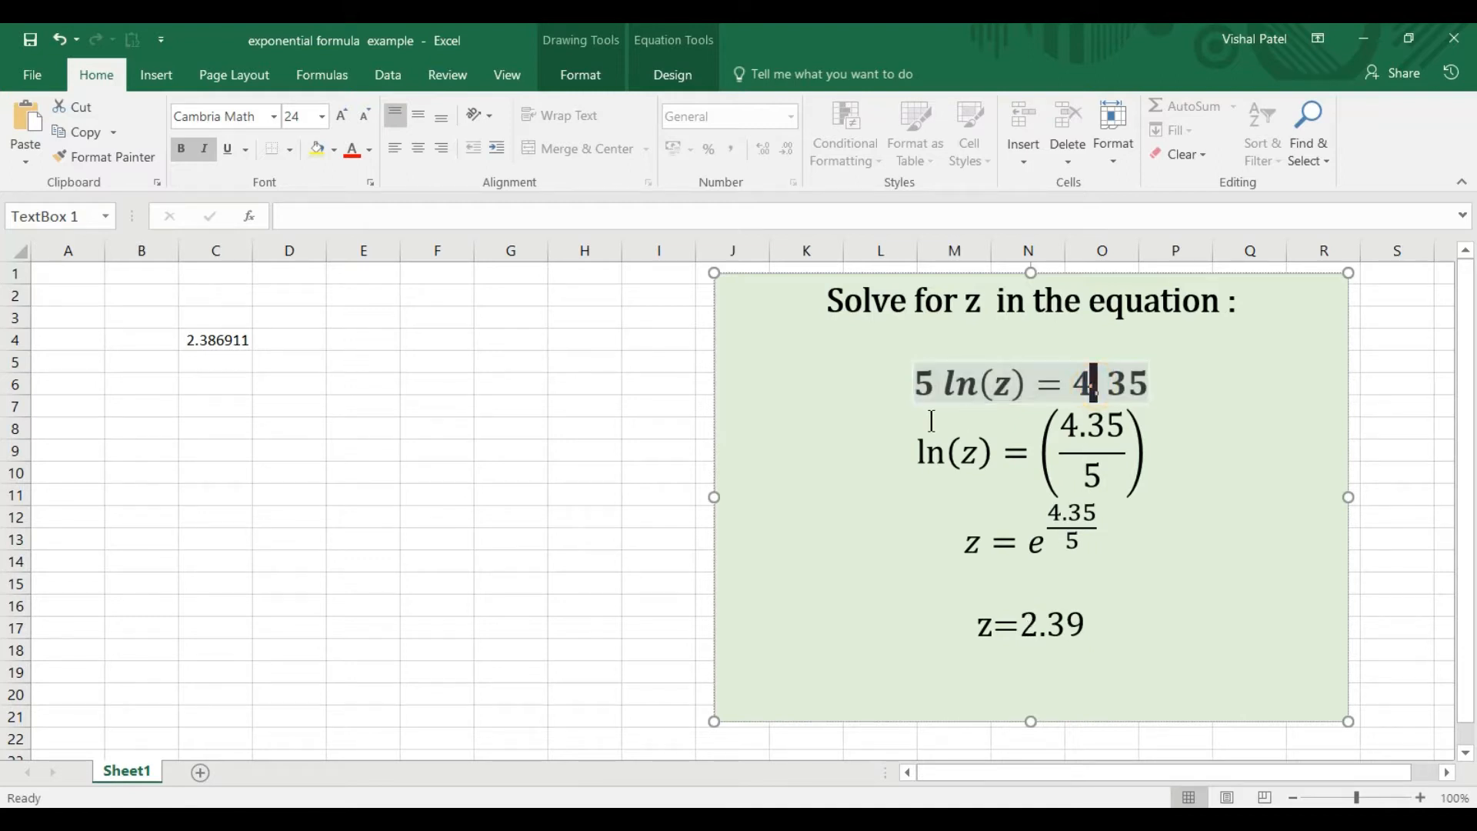
click(142, 449)
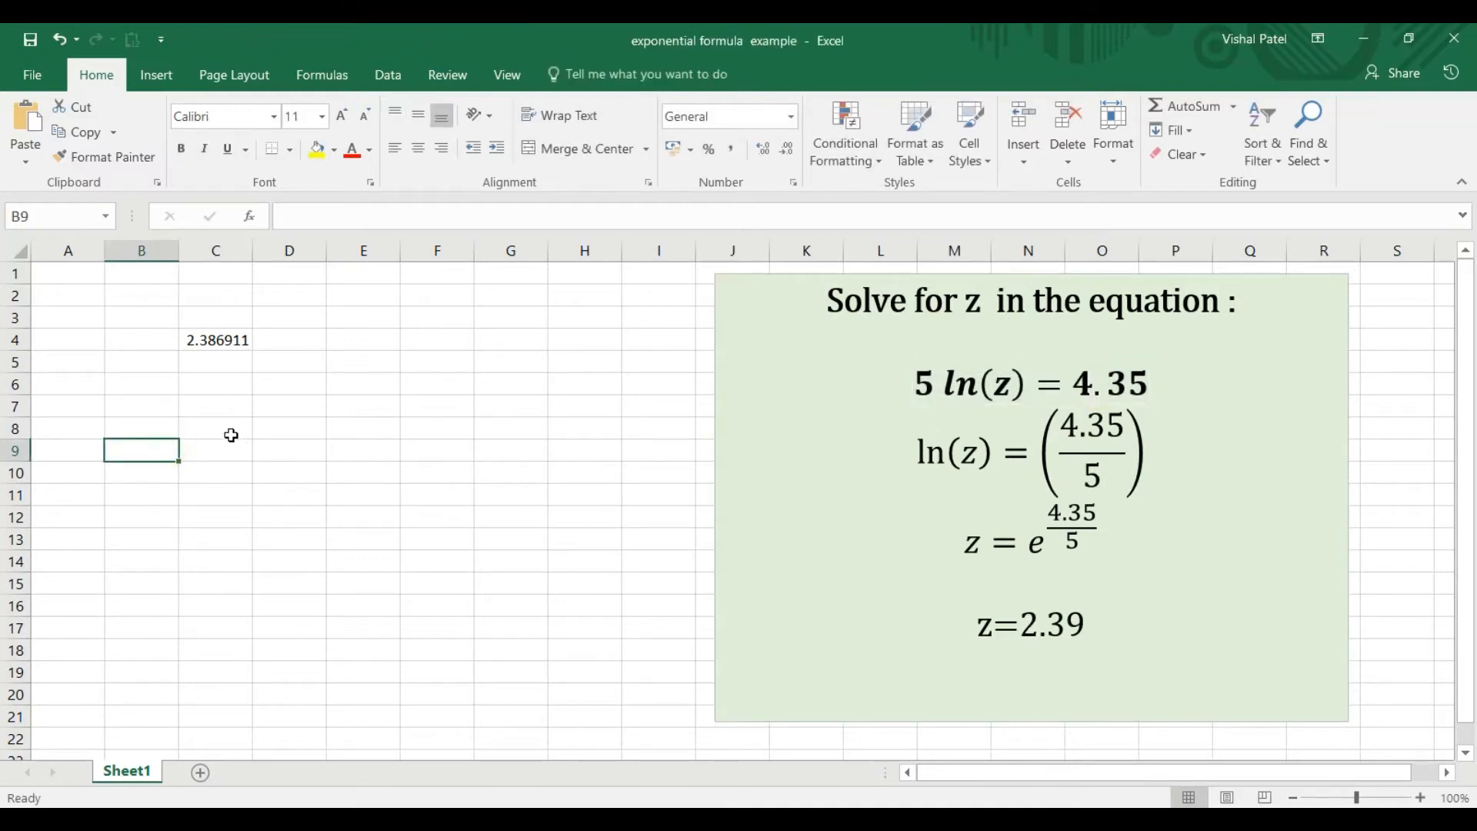
Enter the check formula =5*(LN(C4)) in C8, which returns 4.35
click(215, 428)
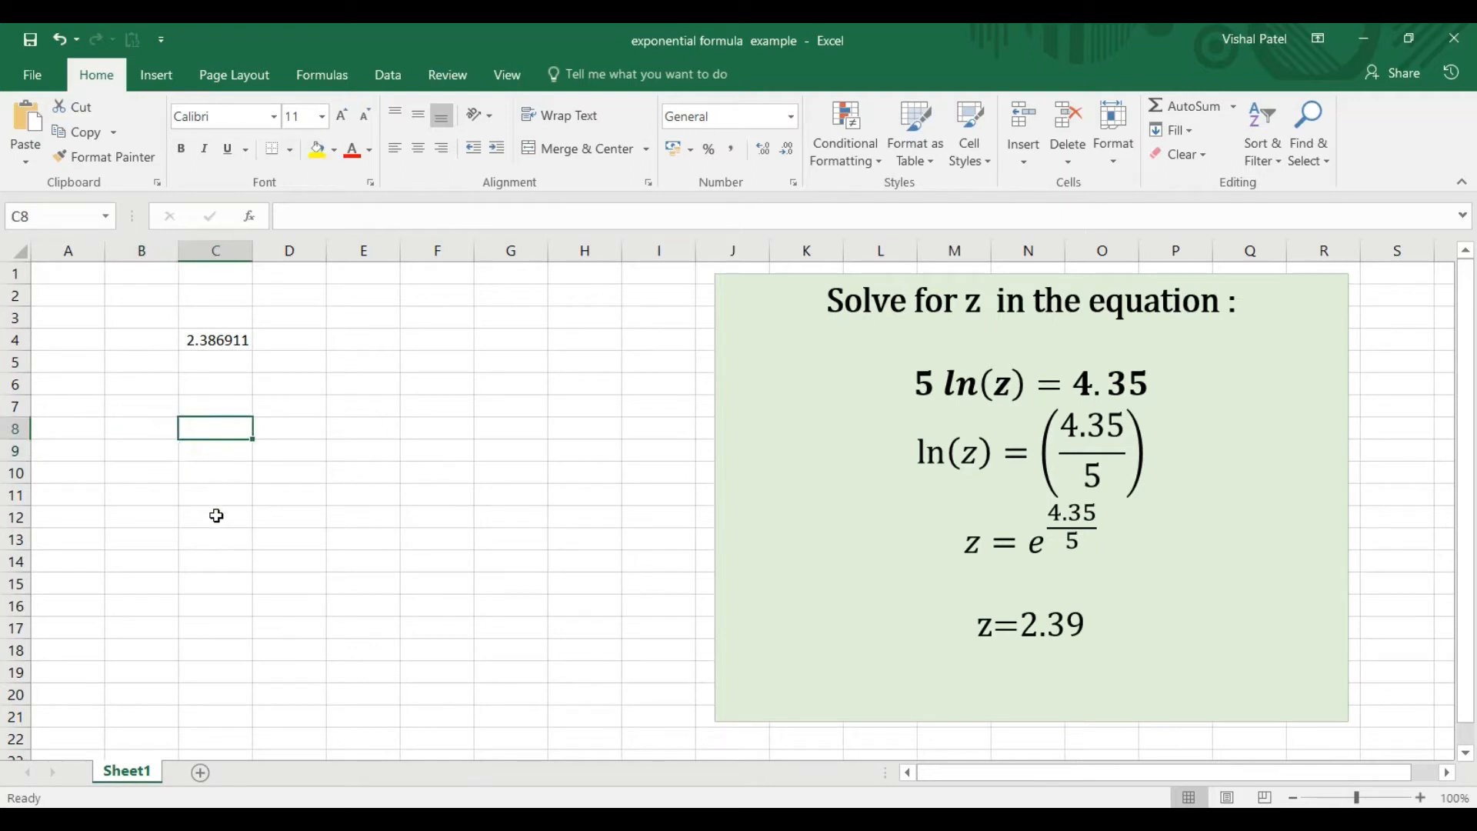
text(=)
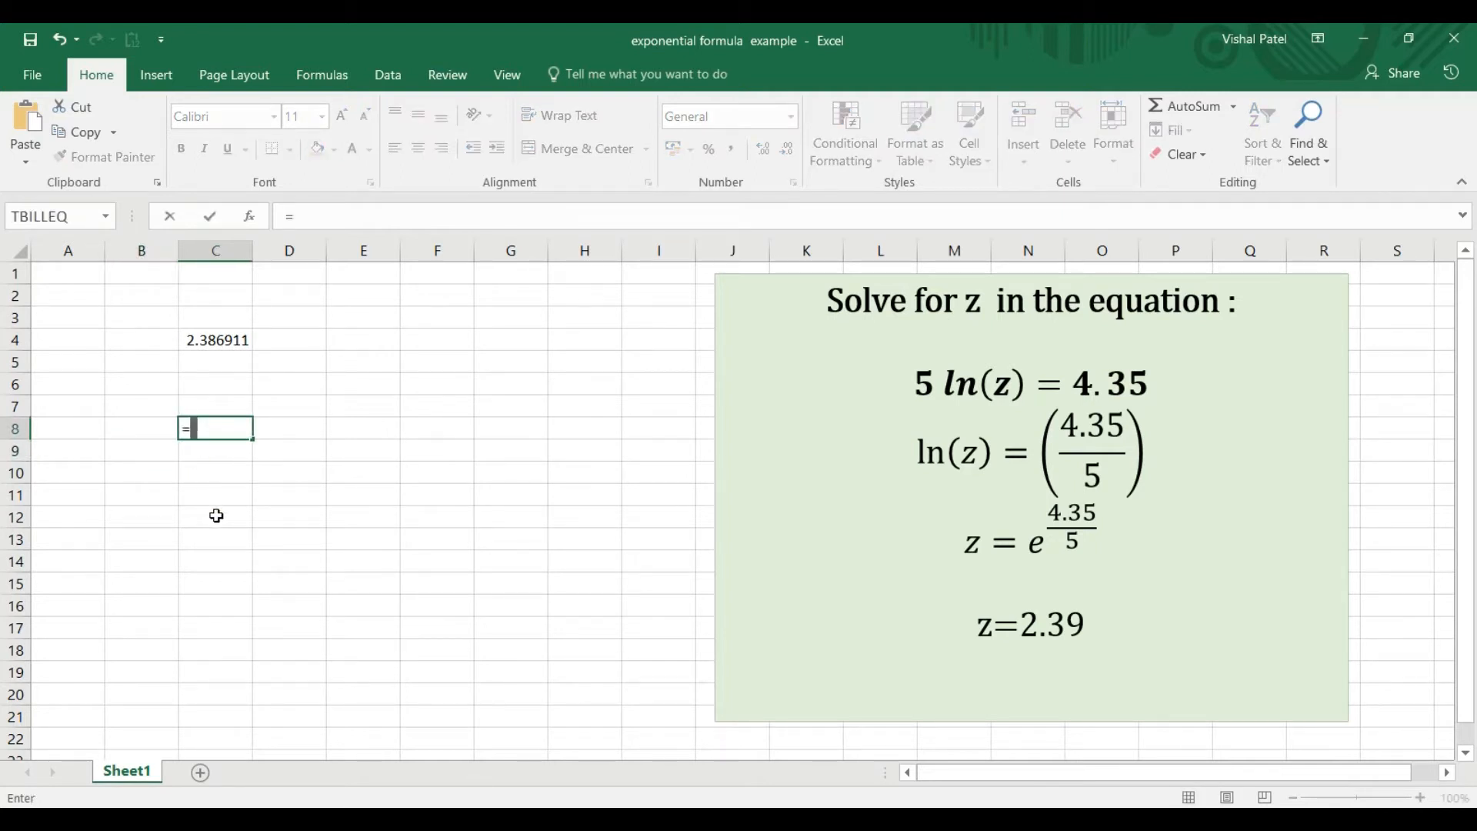
text(5*)
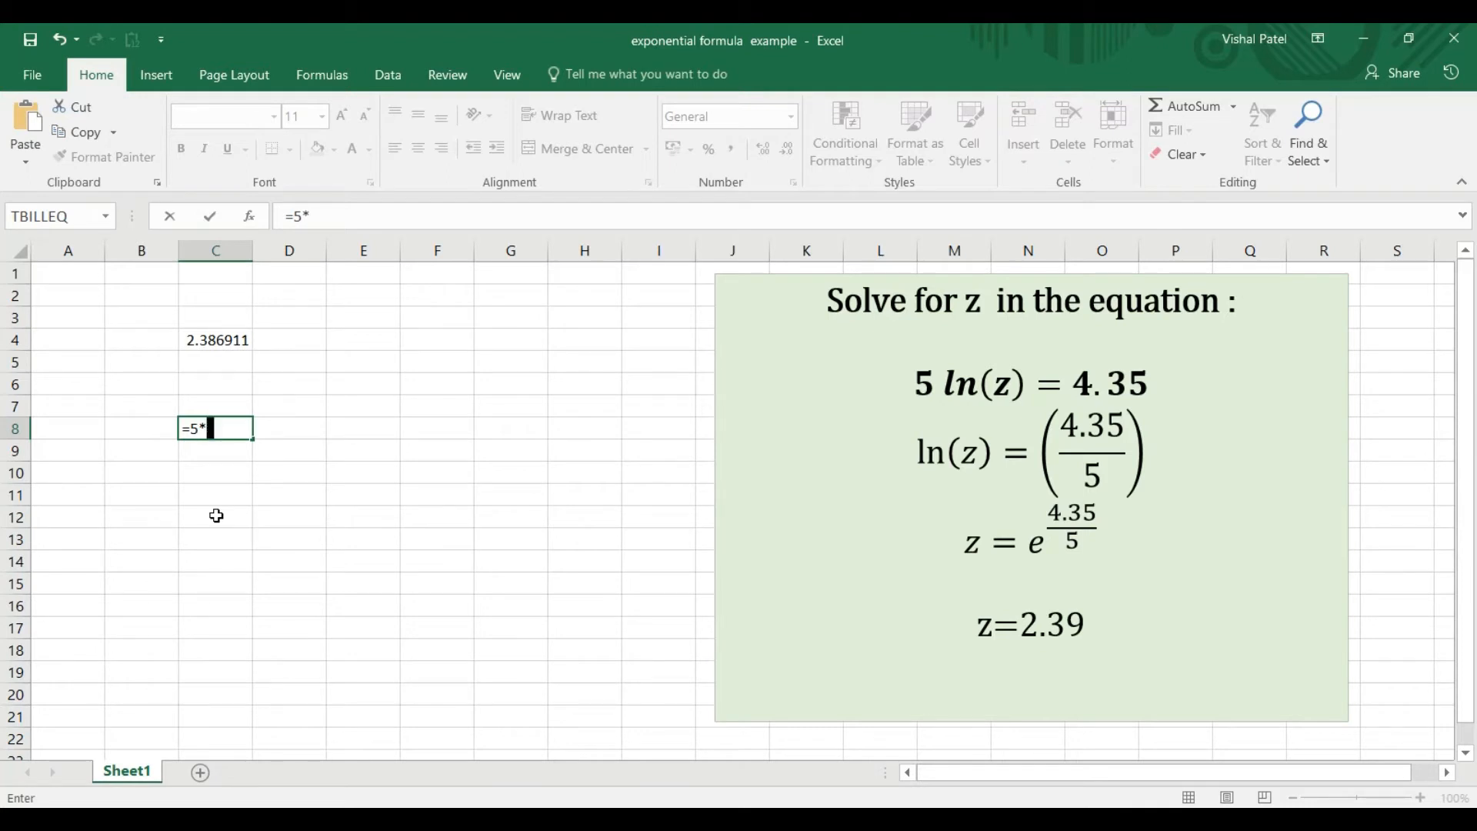
text(()
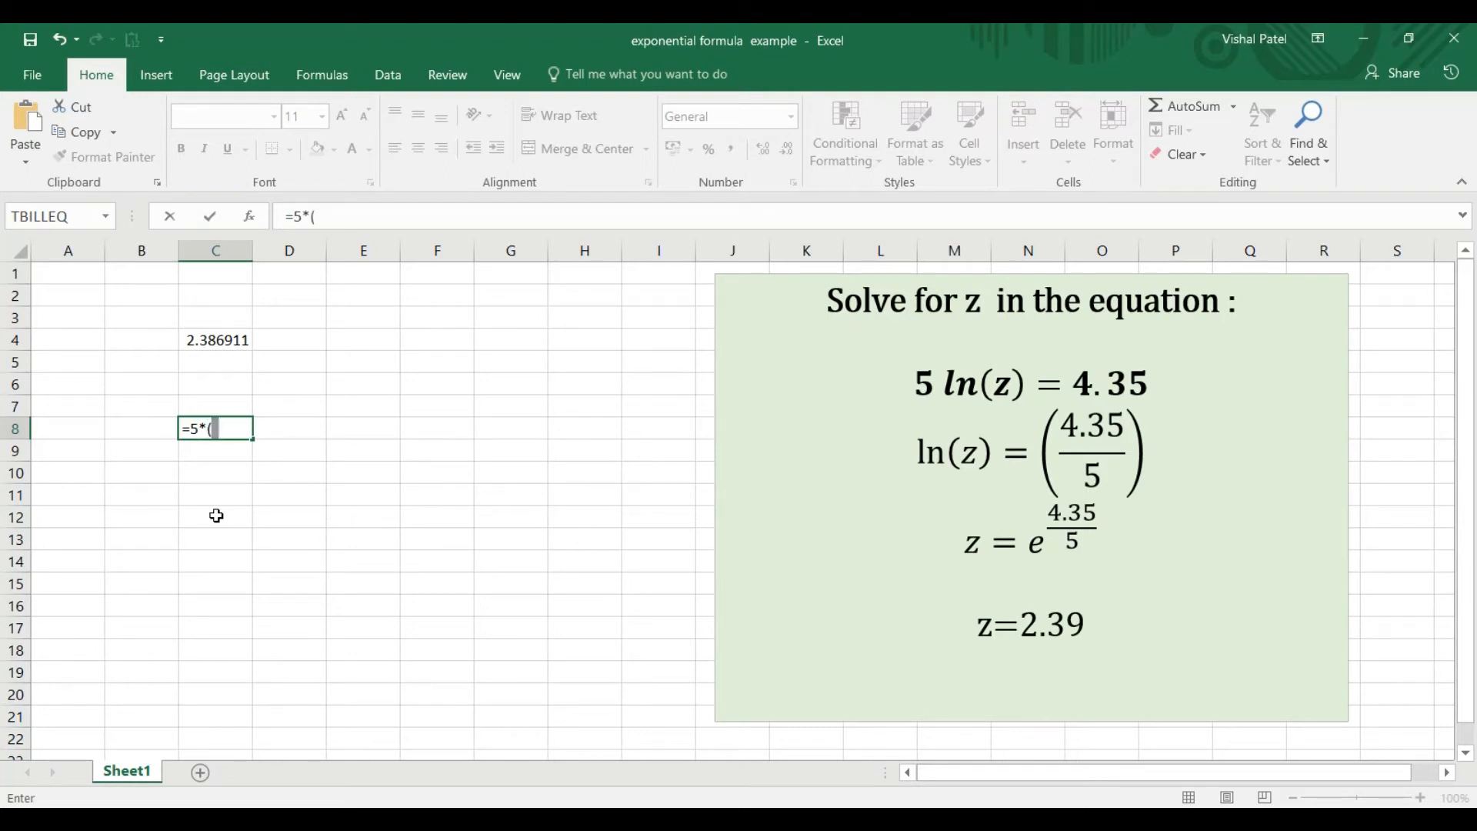
text(LN)
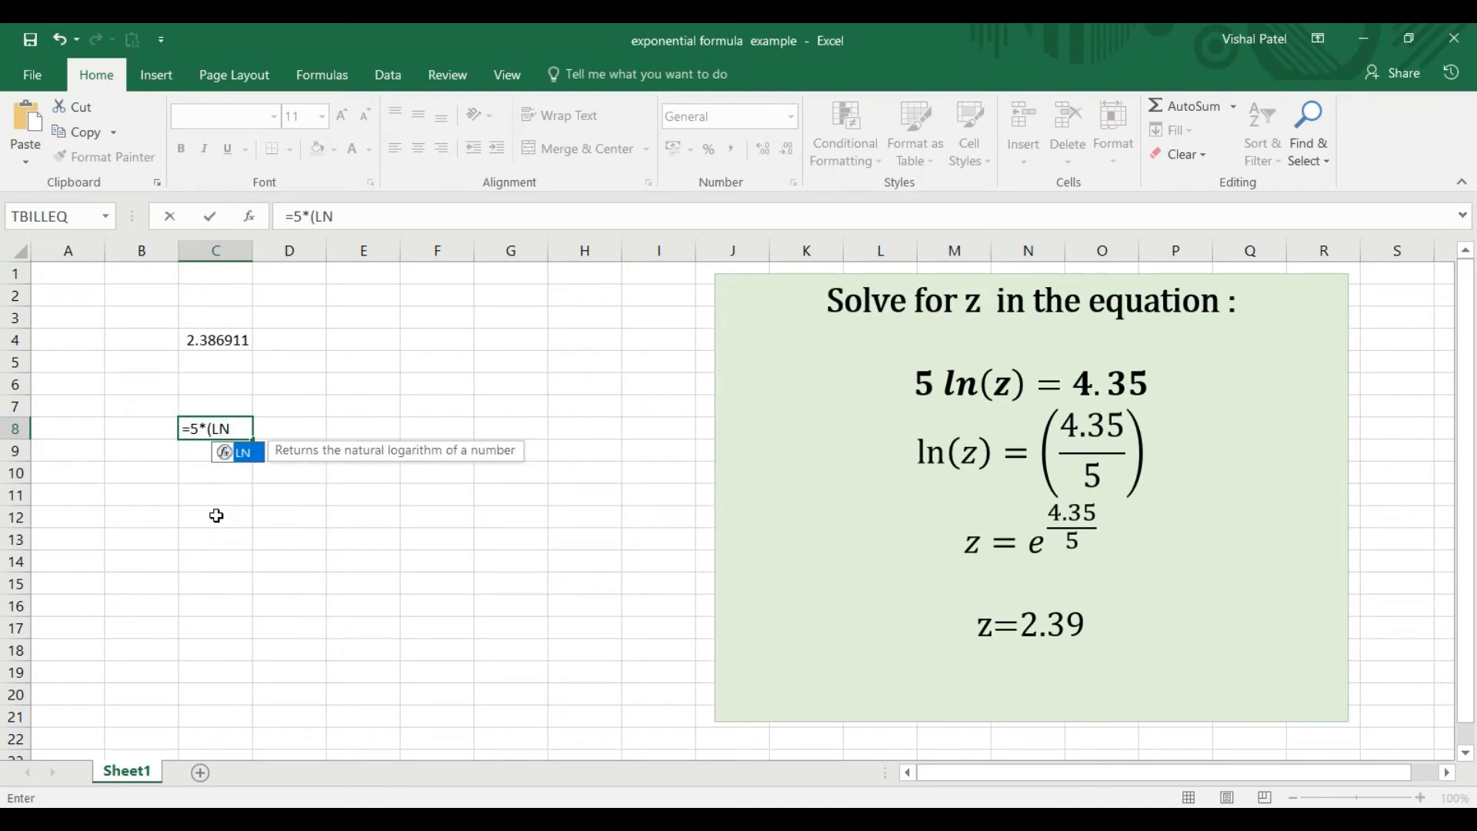
text(()
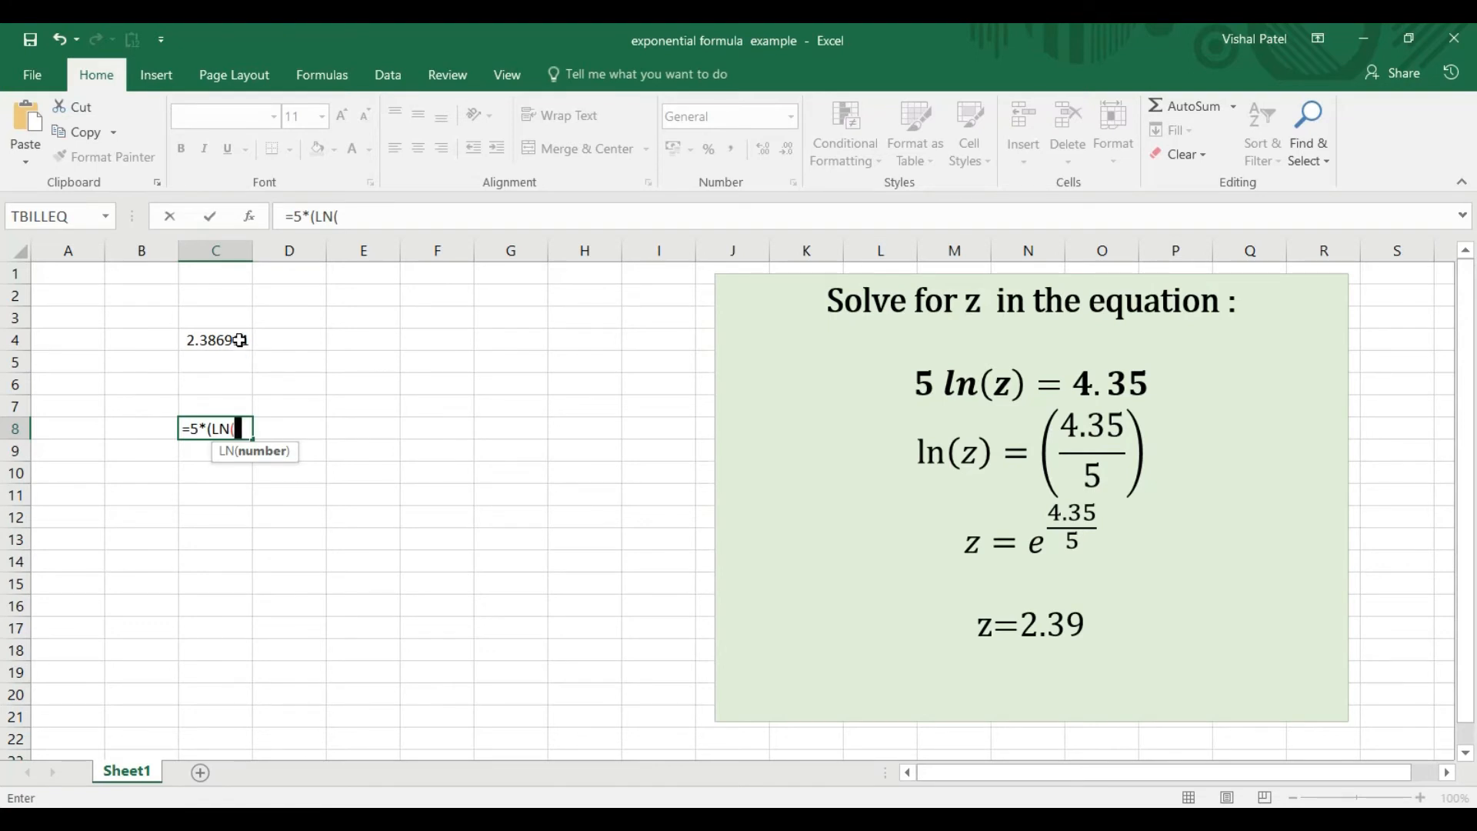
click(215, 340)
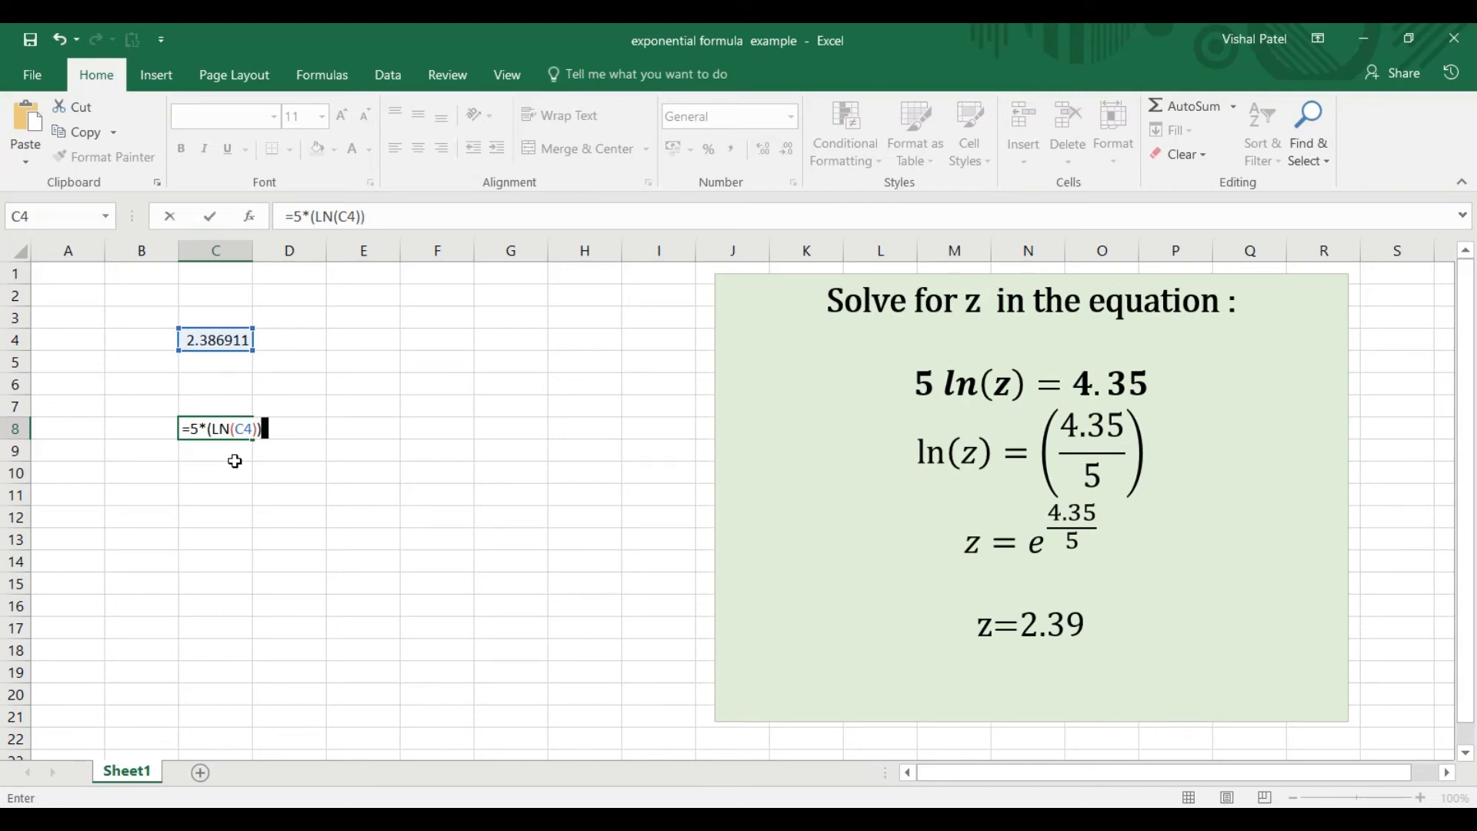
key(Return)
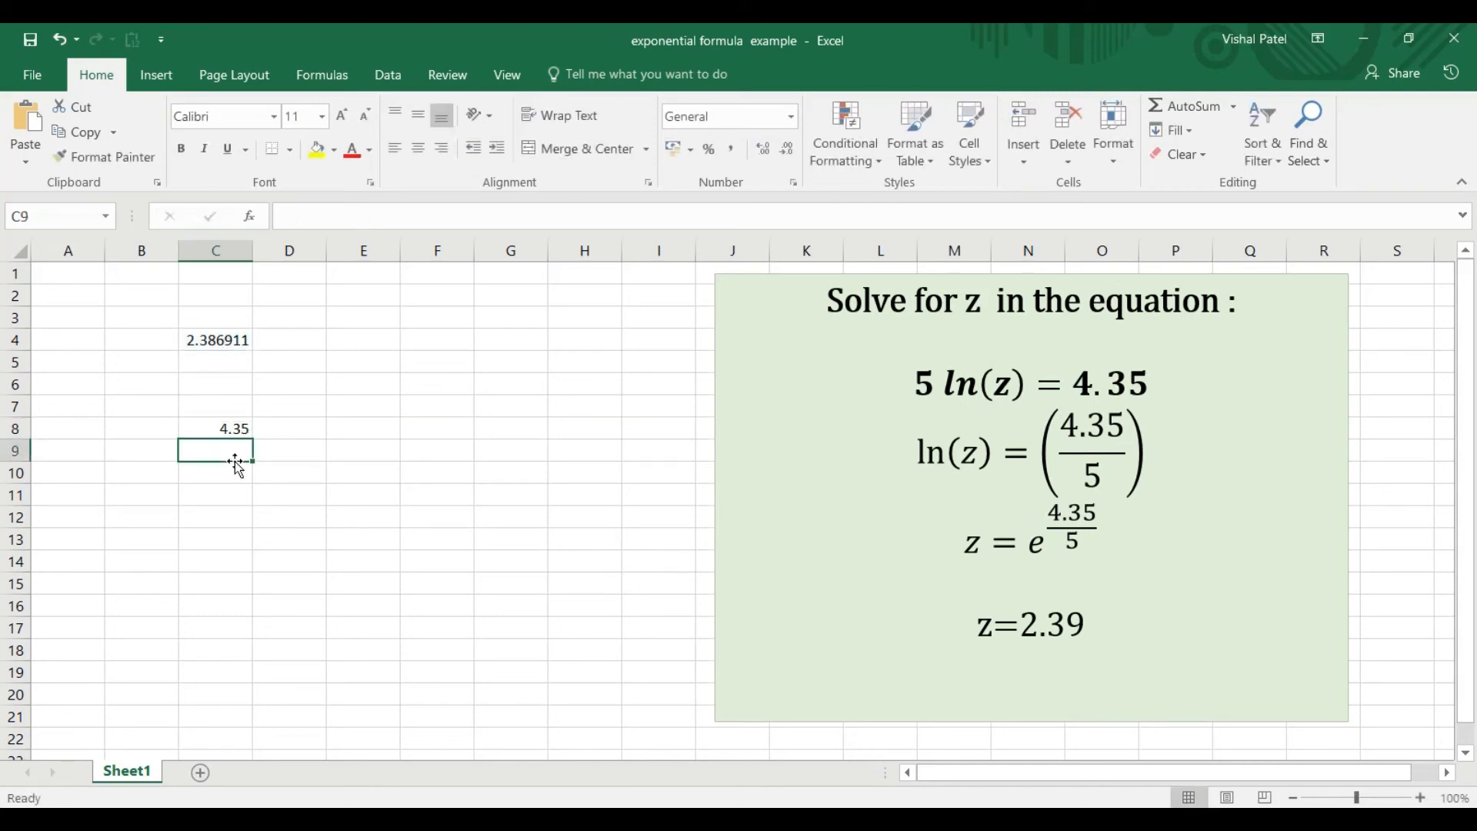
click(215, 429)
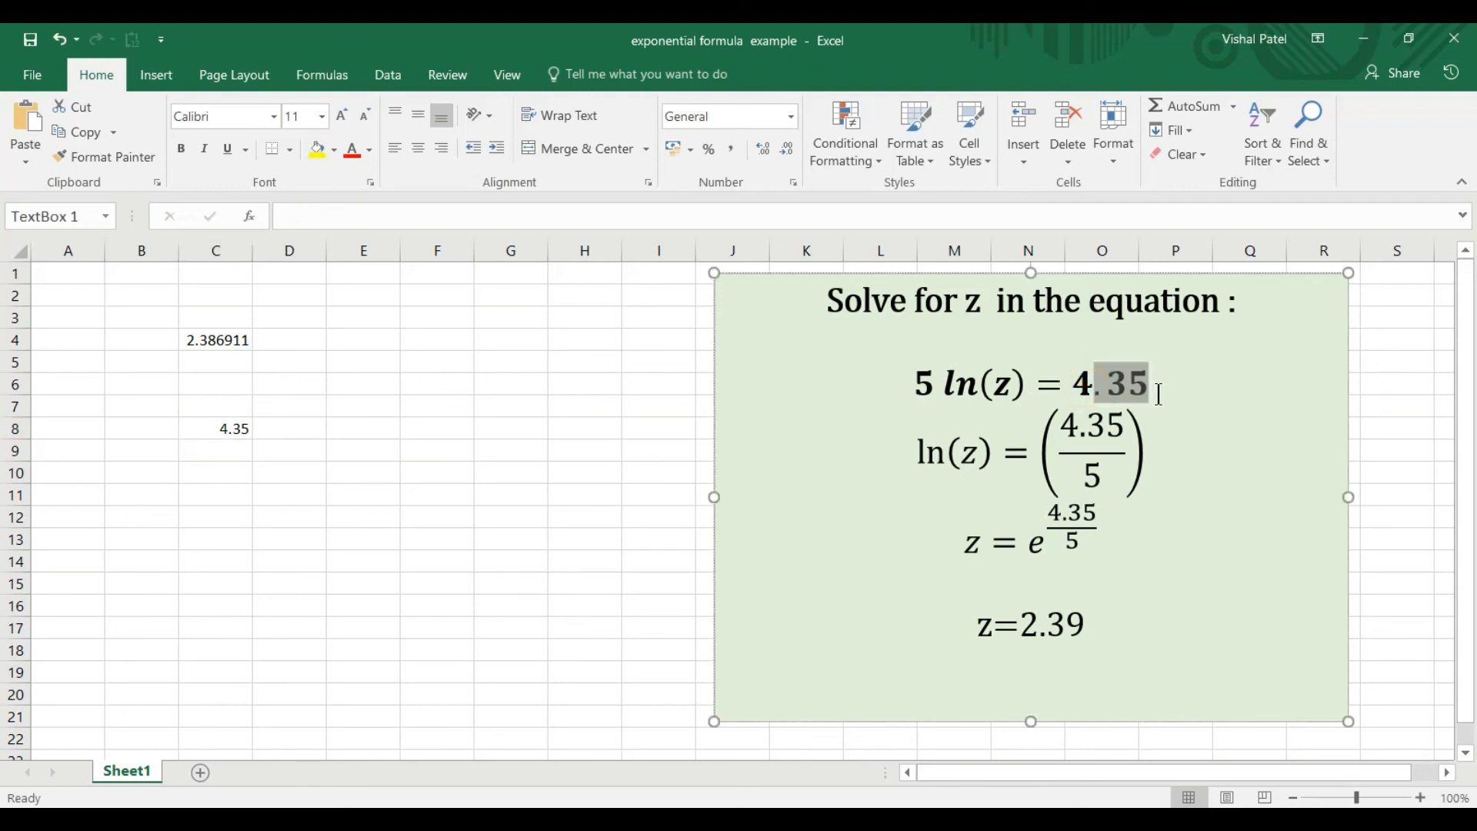
click(1084, 384)
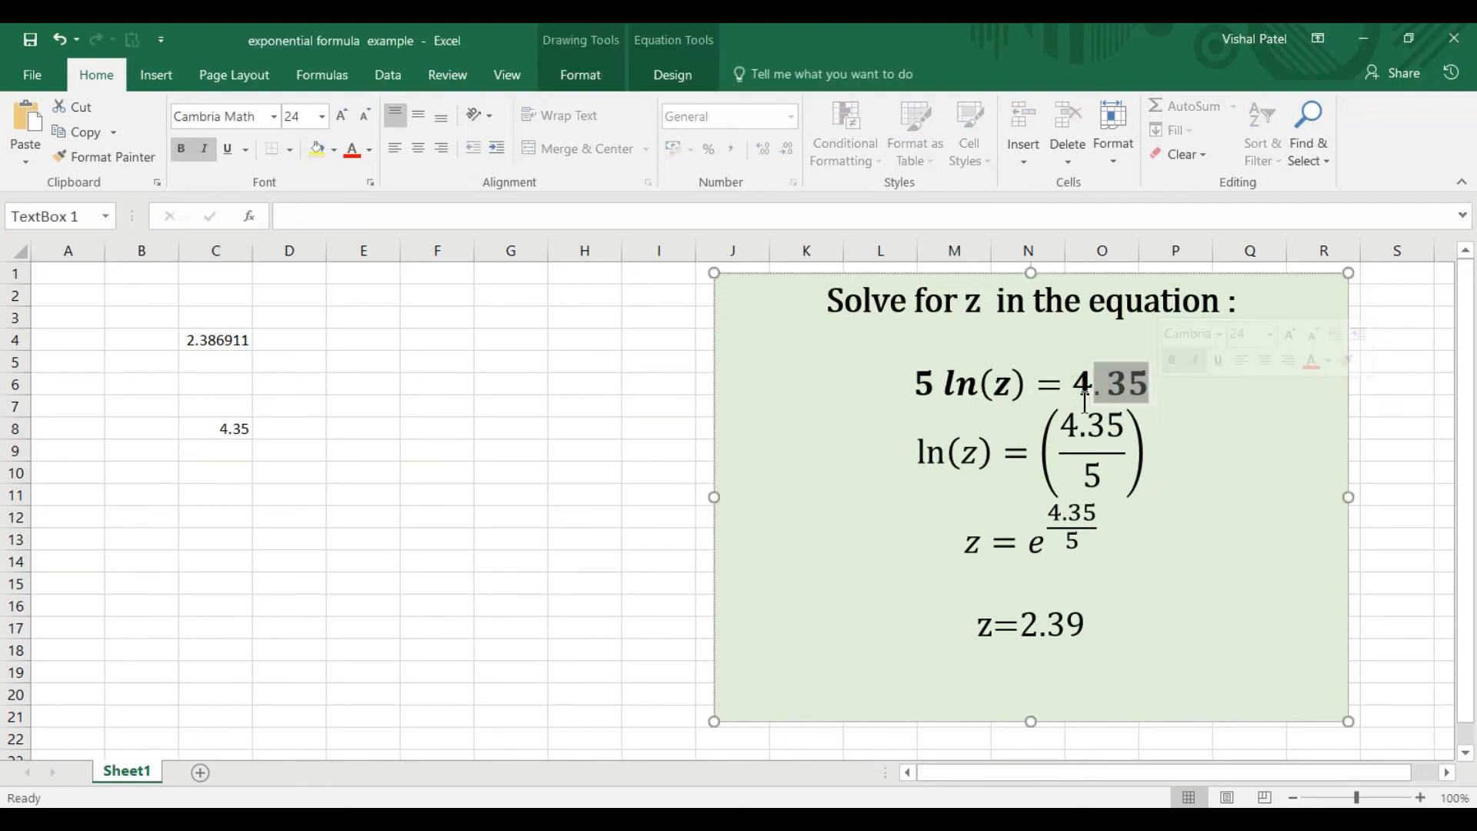